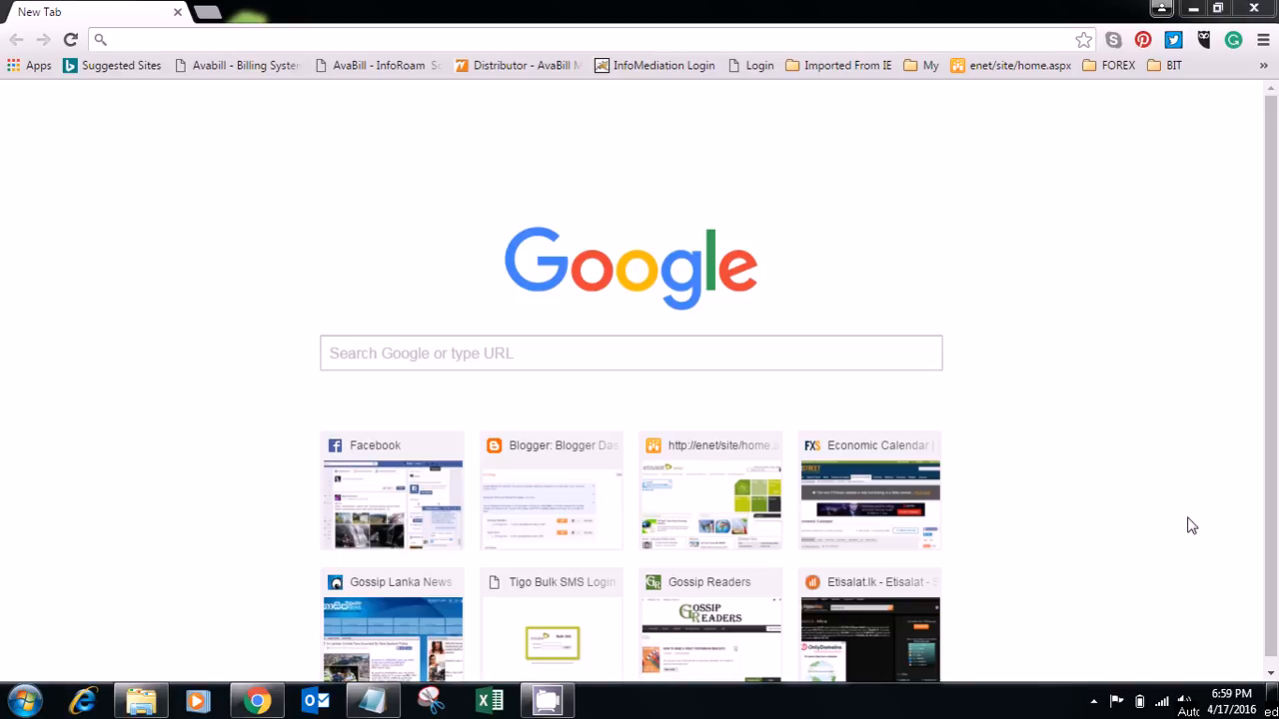
pyautogui.moveTo(703, 596)
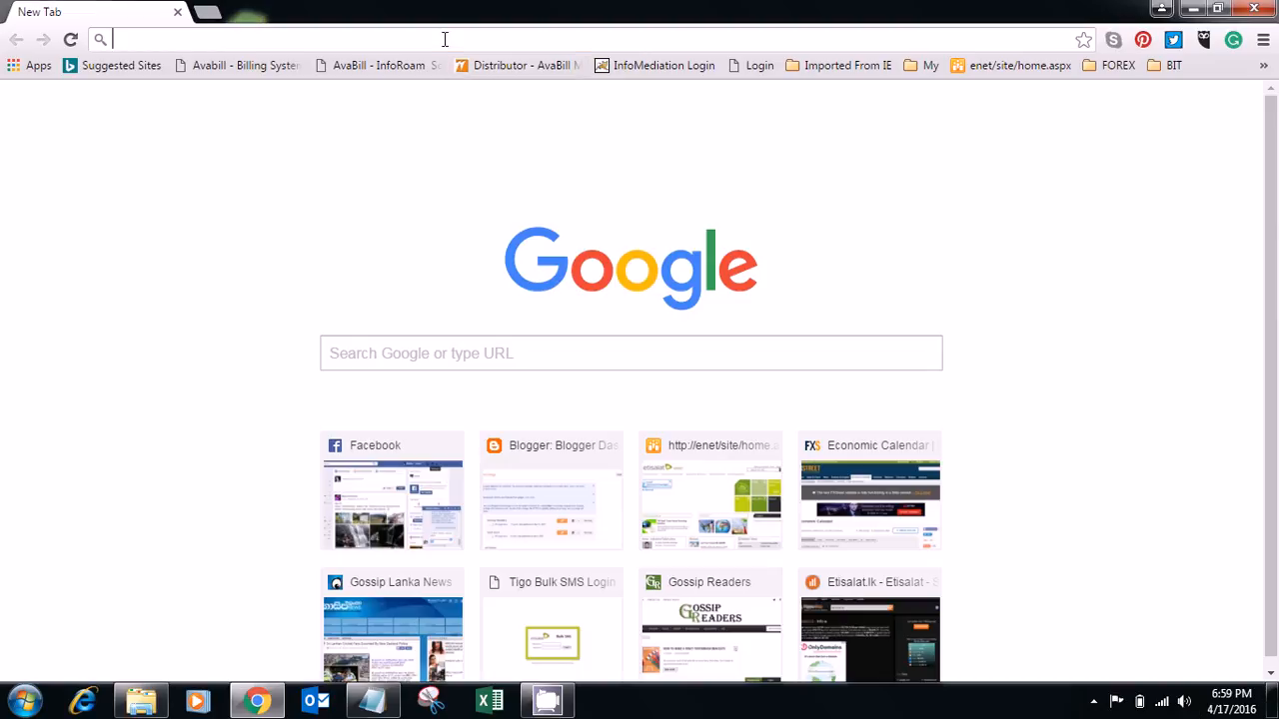
# Step: Reach camstudio.org and its green DOWNLOAD button for the 2.7 installer
pyautogui.write('camstudio.org')
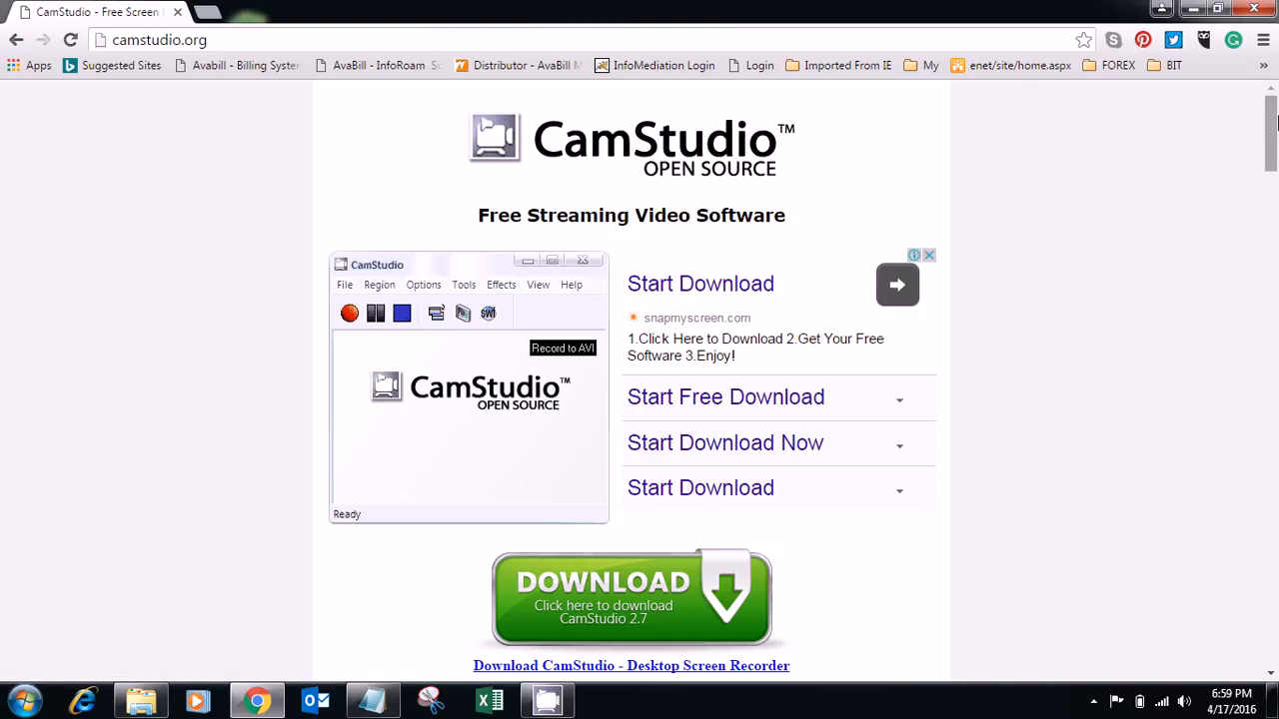
pyautogui.scroll(-3)
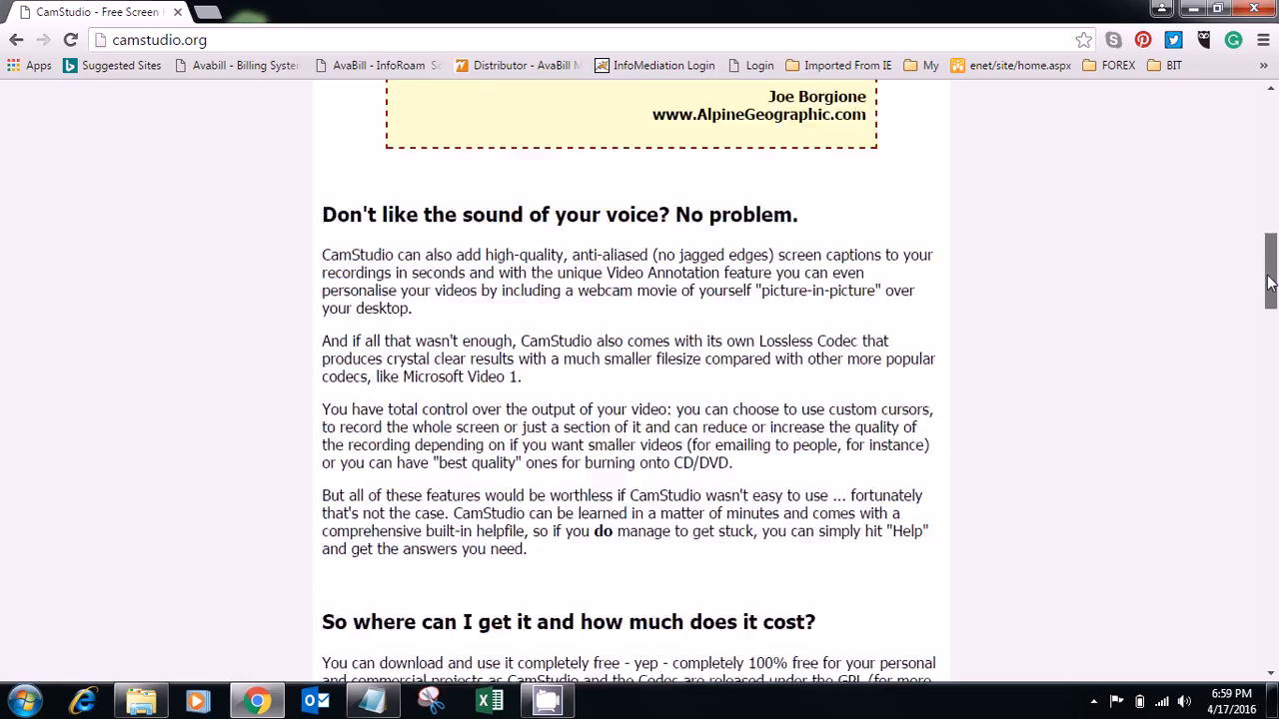
pyautogui.scroll(-3)
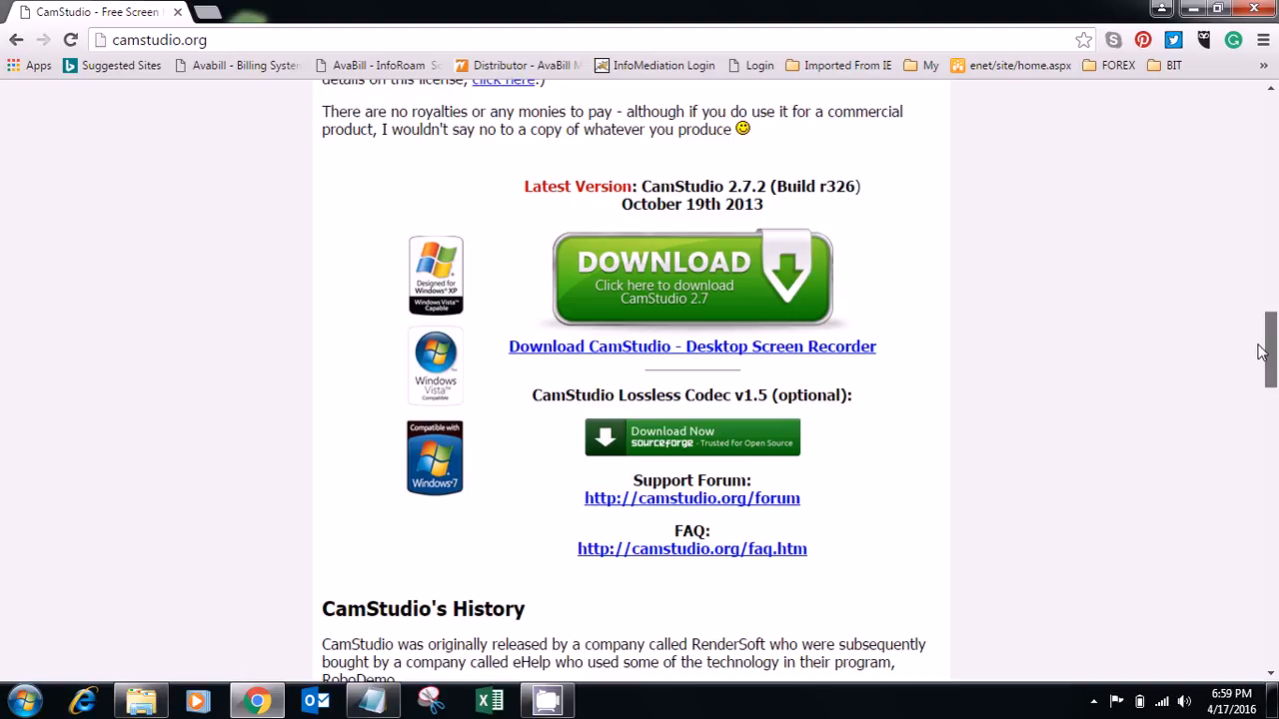
pyautogui.moveTo(667, 270)
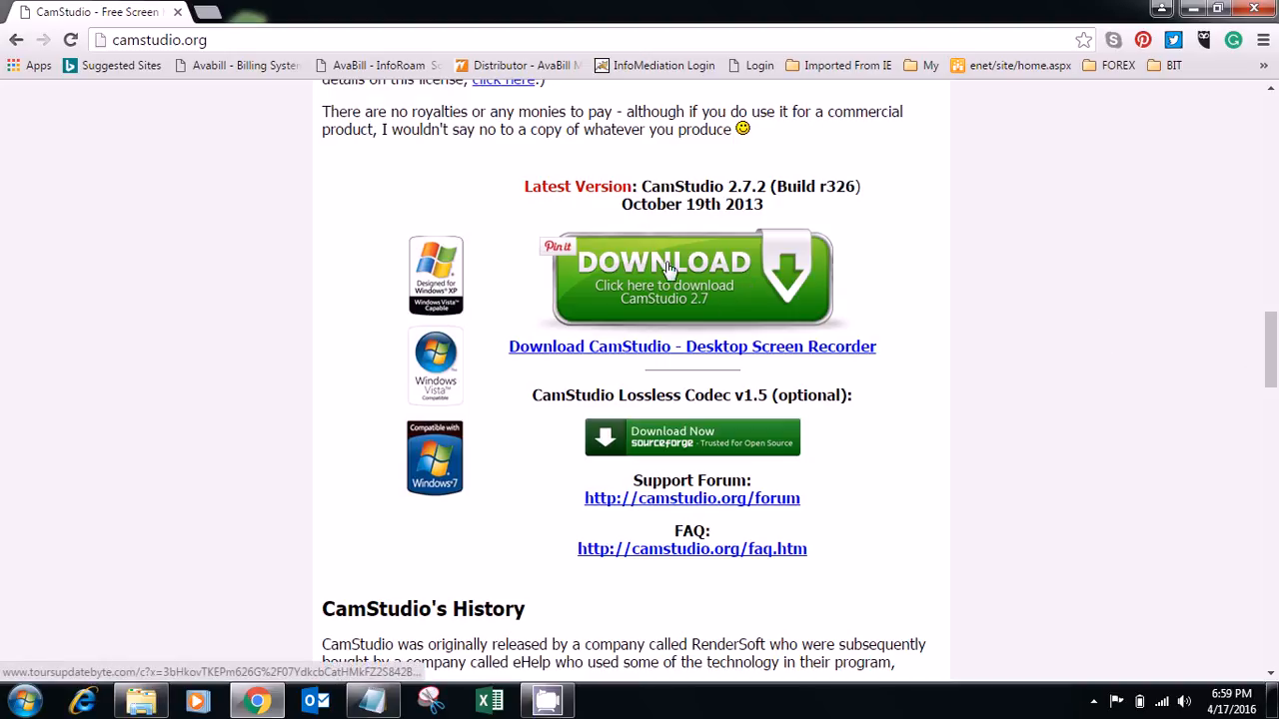
pyautogui.click(663, 270)
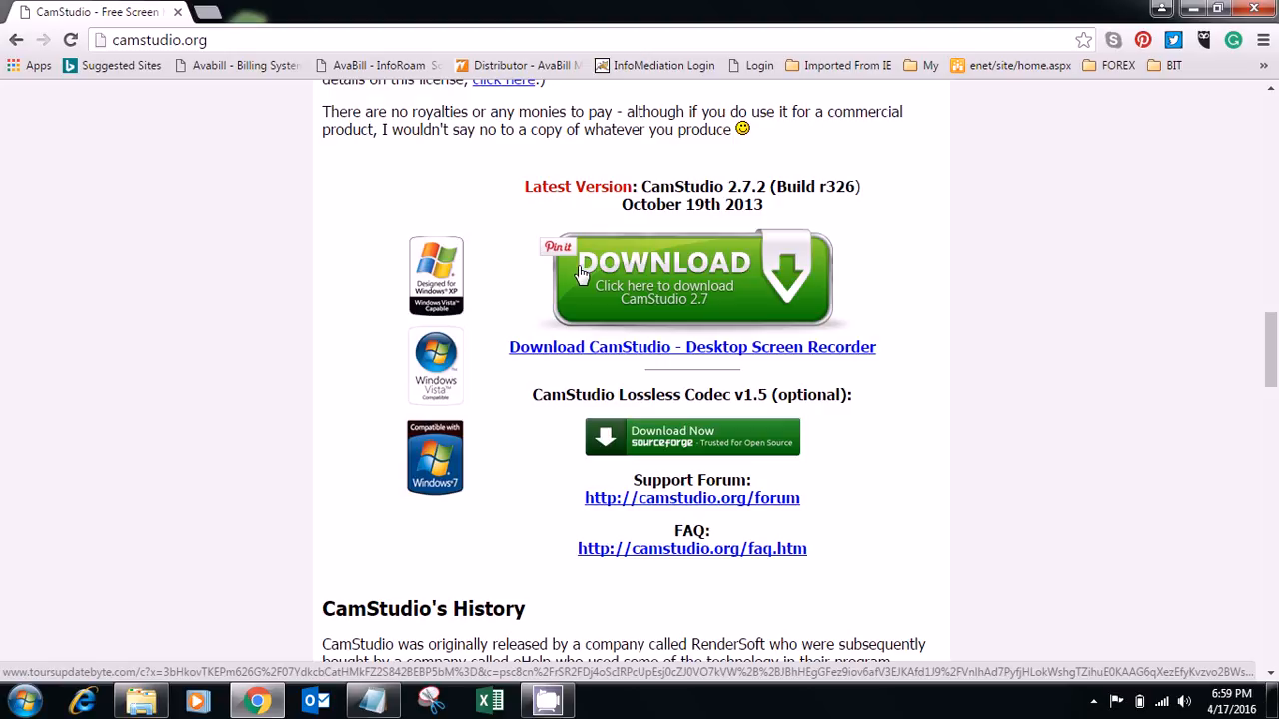
pyautogui.moveTo(636, 284)
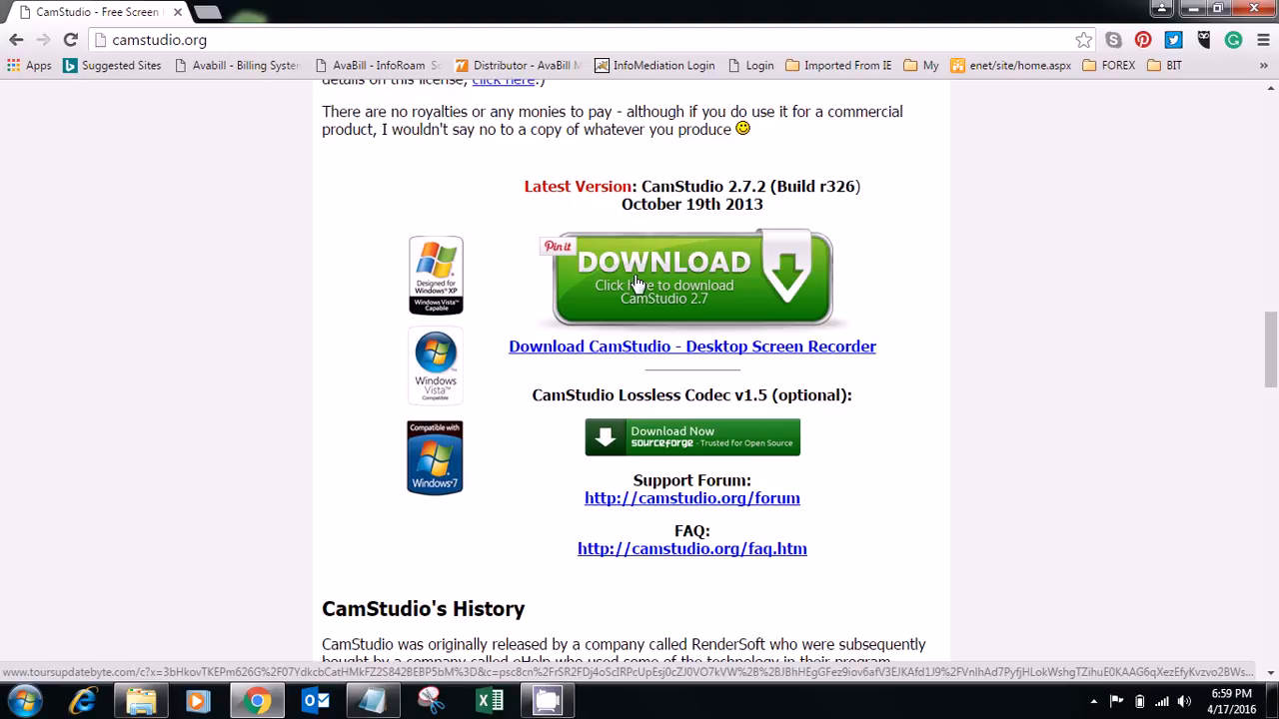
pyautogui.moveTo(580, 248)
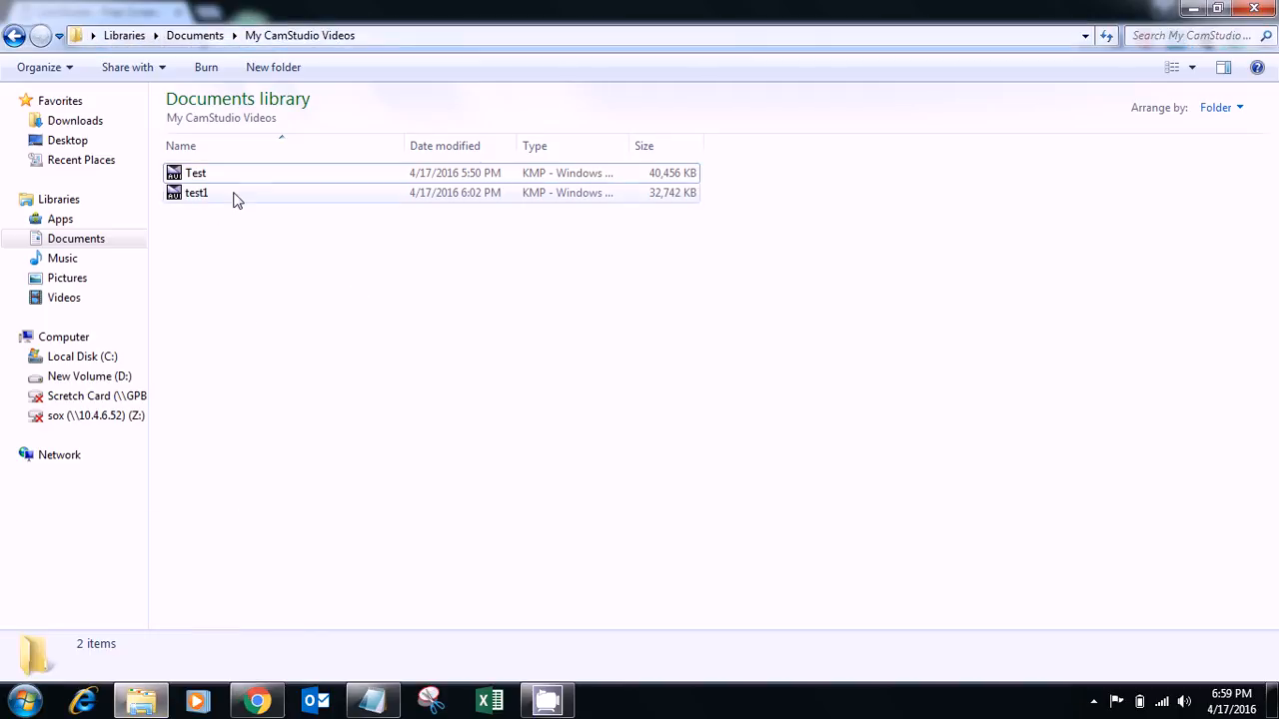
pyautogui.moveTo(464, 171)
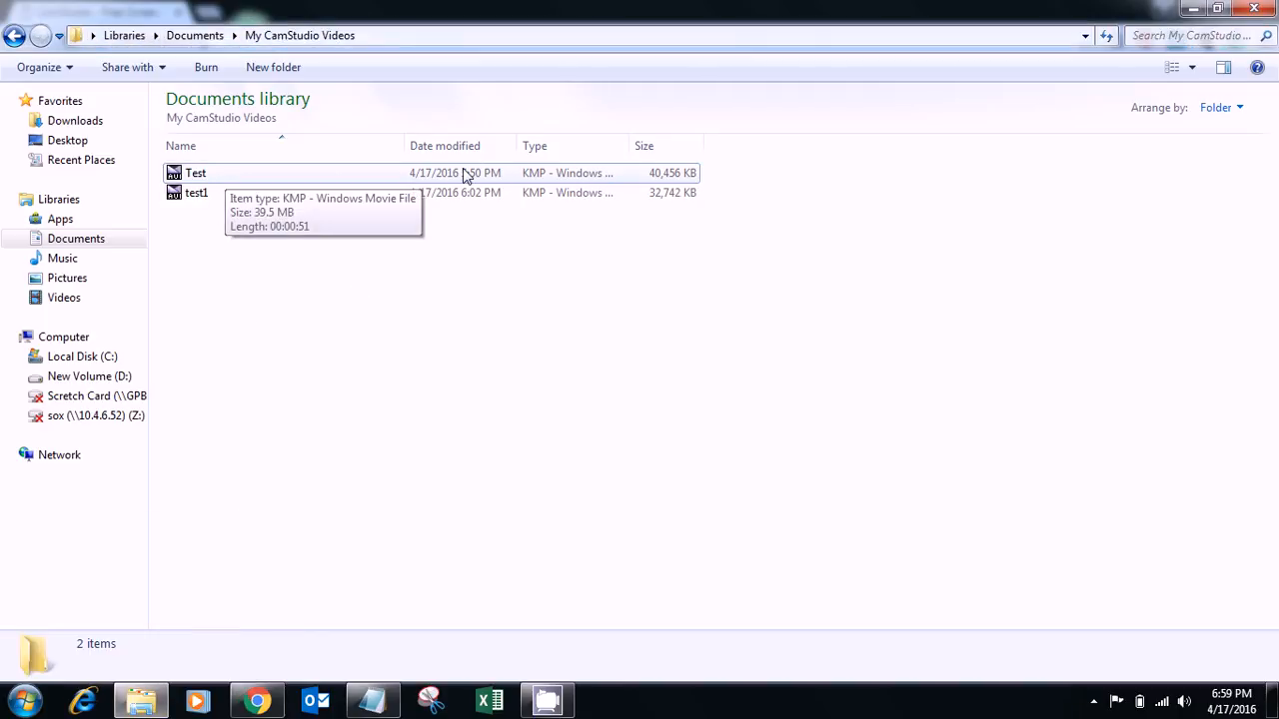
# Step: Select the Test recording to show its 39.5 MB size in the details pane
pyautogui.click(195, 172)
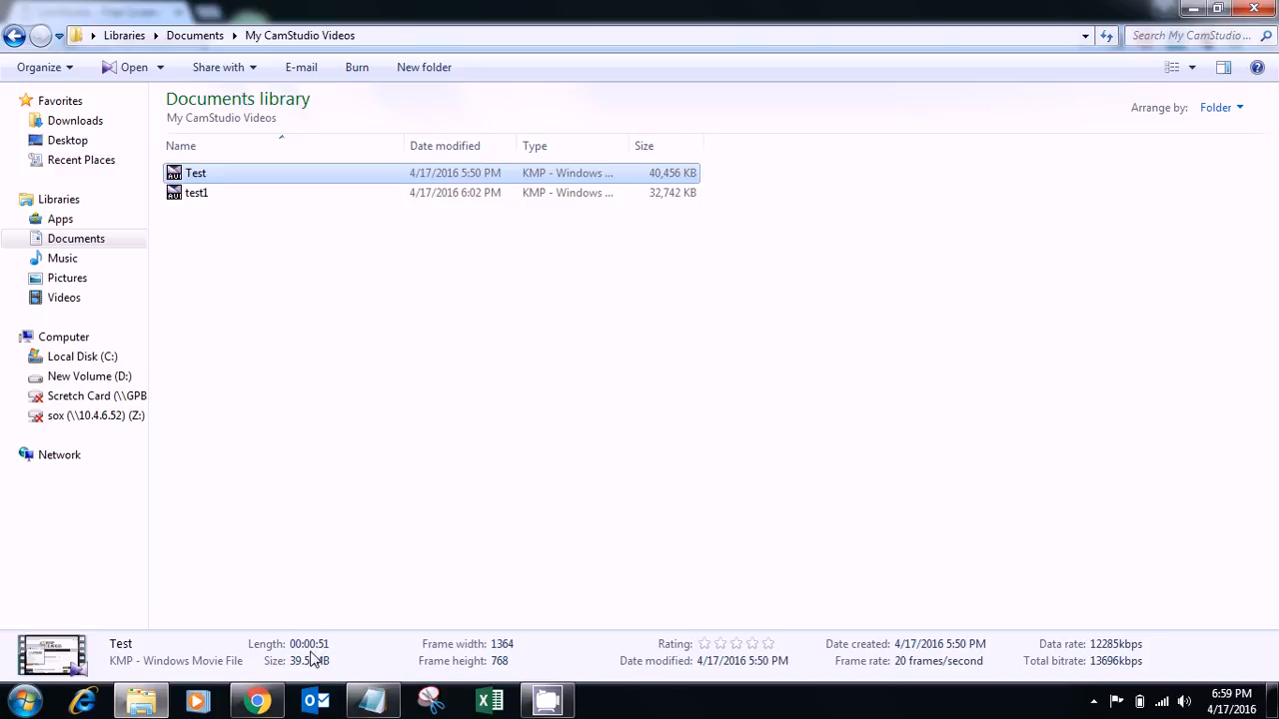
pyautogui.moveTo(316, 675)
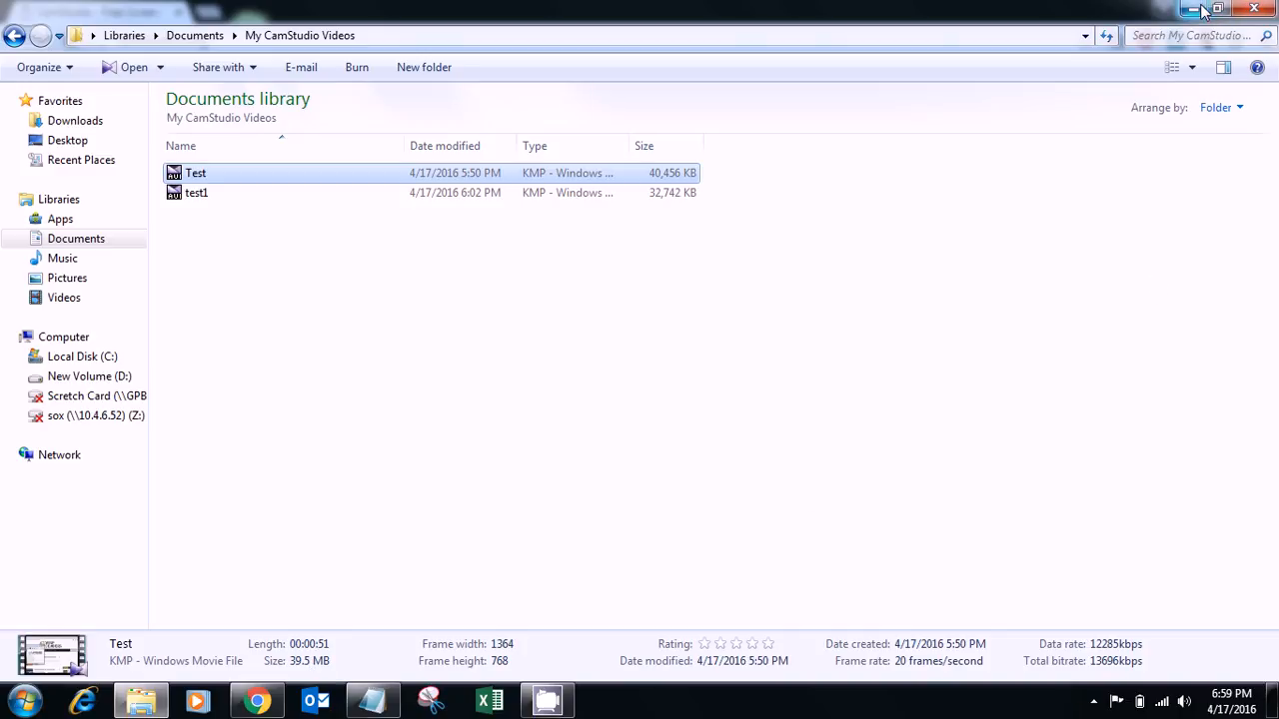
pyautogui.moveTo(1197, 8)
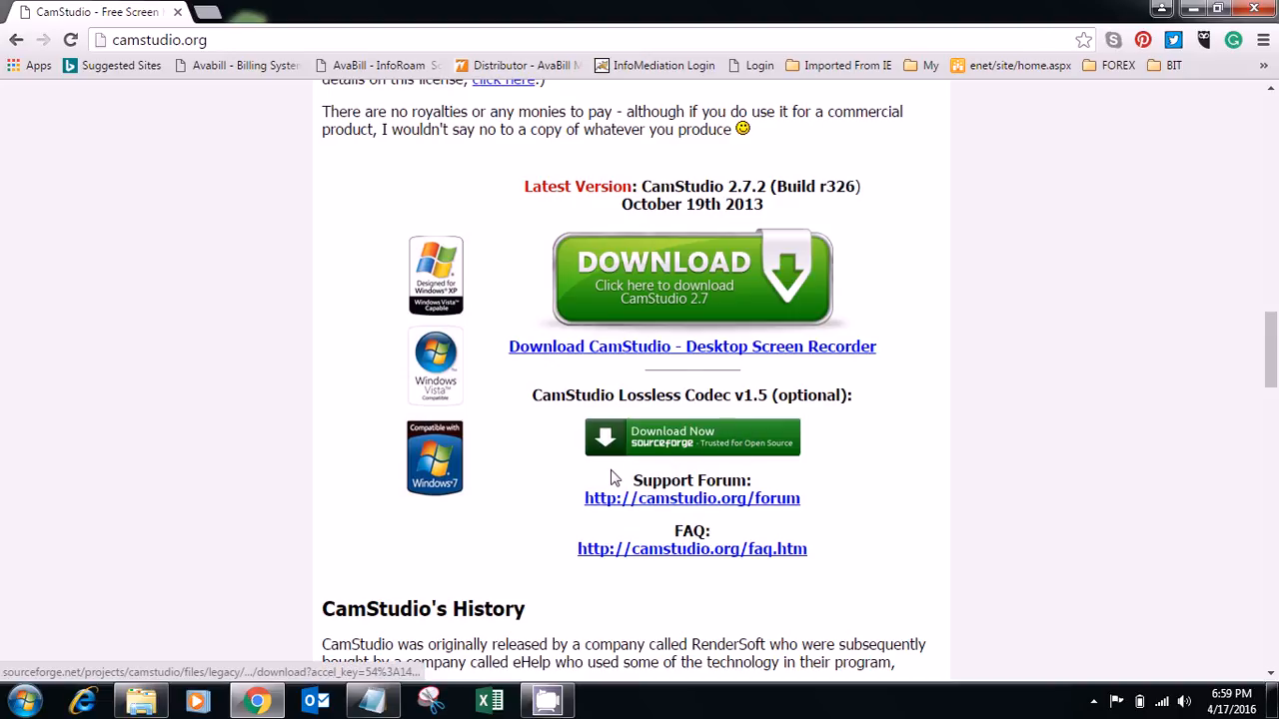
pyautogui.moveTo(771, 479)
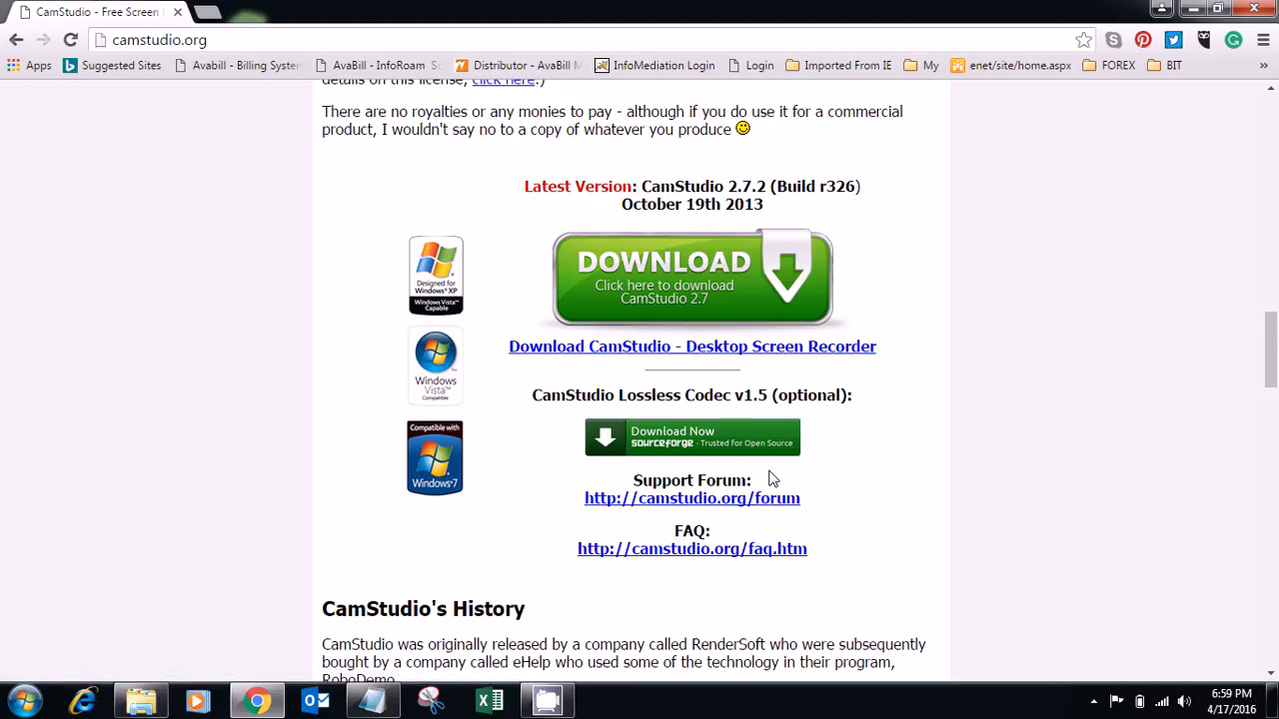
pyautogui.moveTo(695, 456)
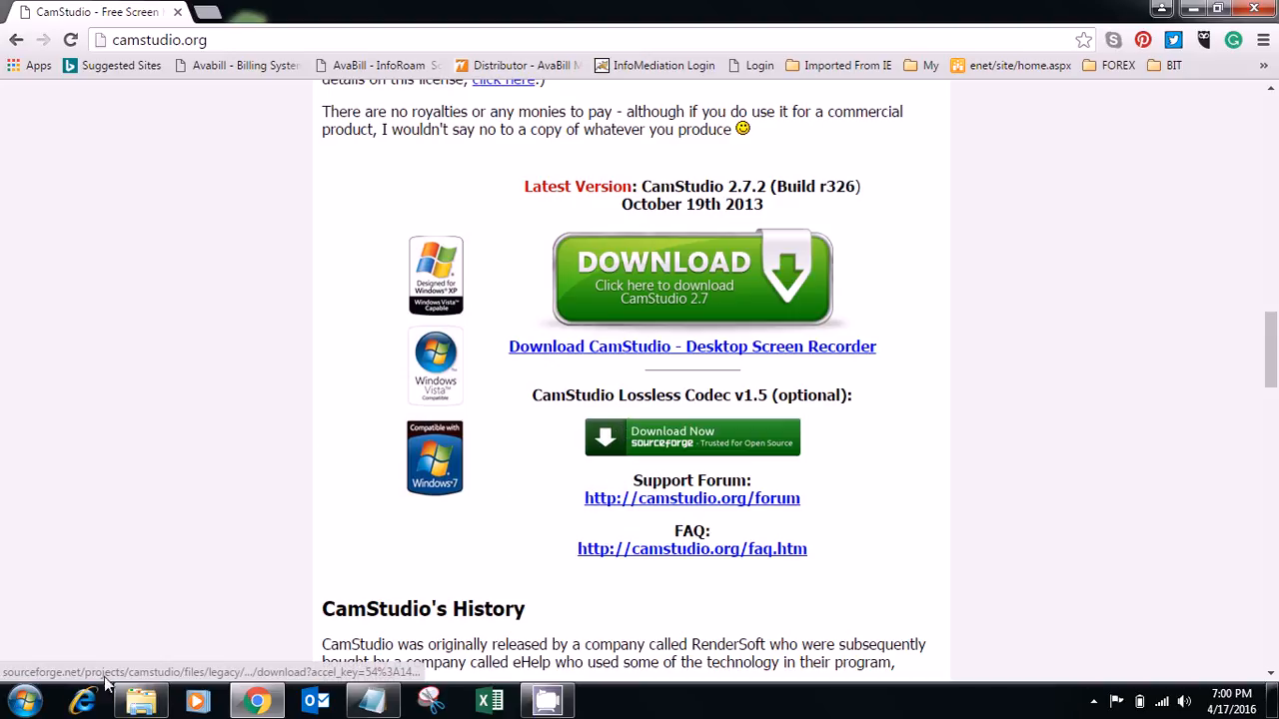
# Step: Restore the My CamStudio Videos folder window from the taskbar
pyautogui.click(140, 699)
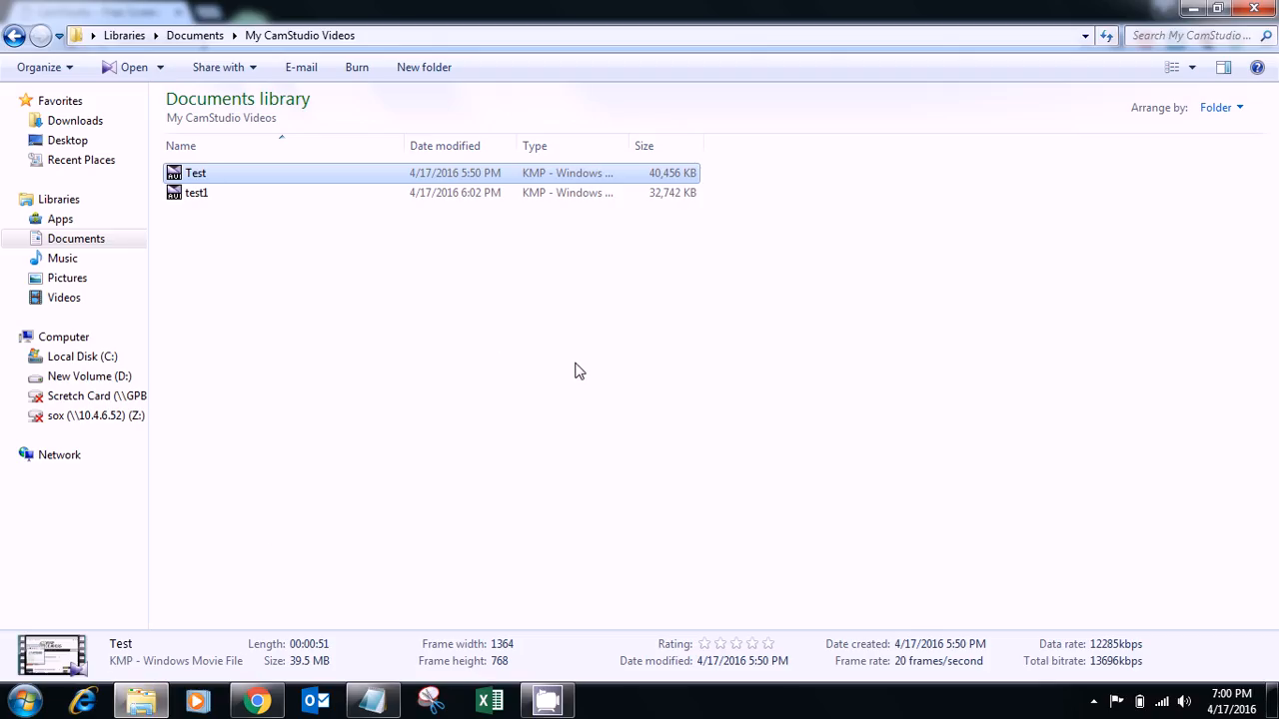
# Step: Select the test1 recording to show its 31.9 MB size in the details pane
pyautogui.click(196, 191)
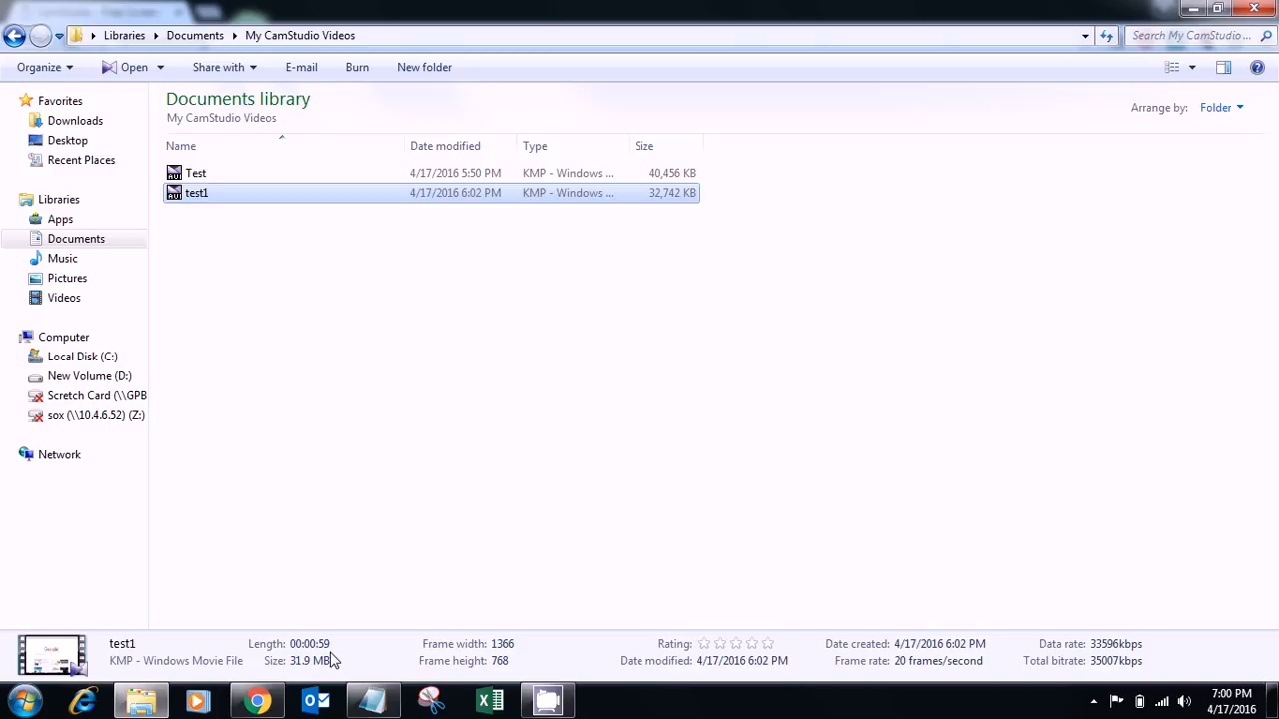
pyautogui.moveTo(609, 514)
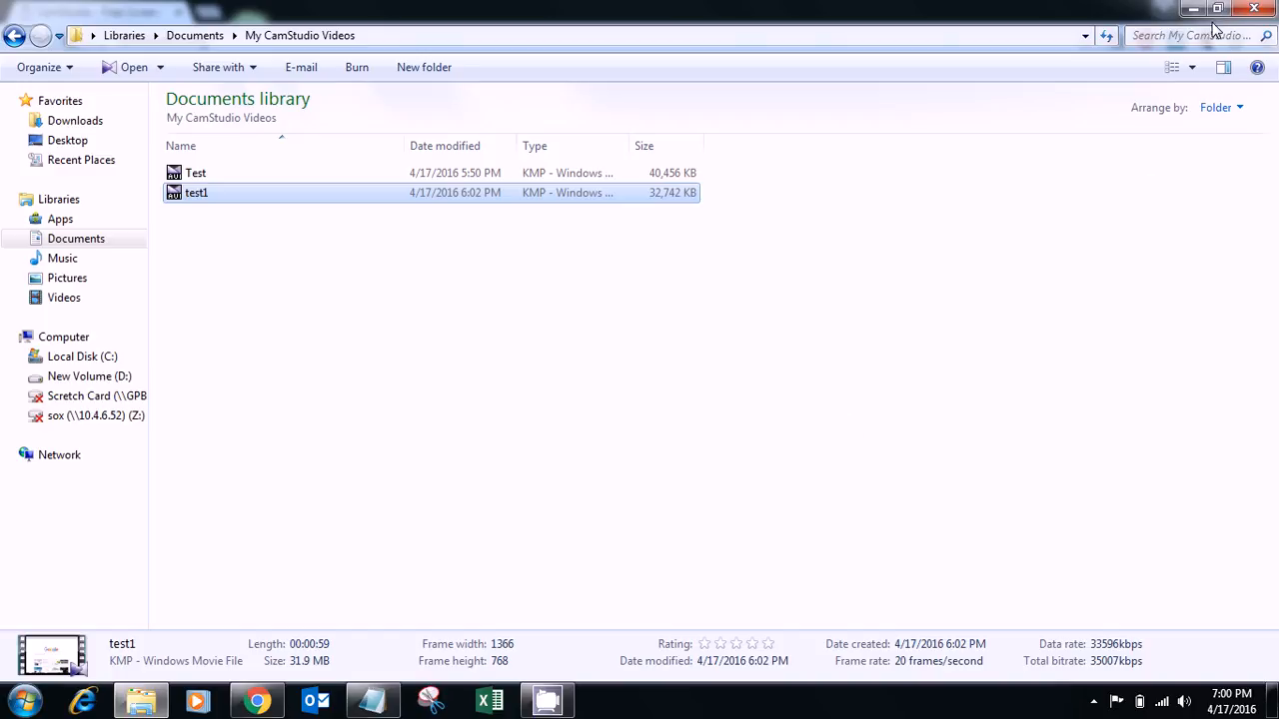
pyautogui.moveTo(1191, 10)
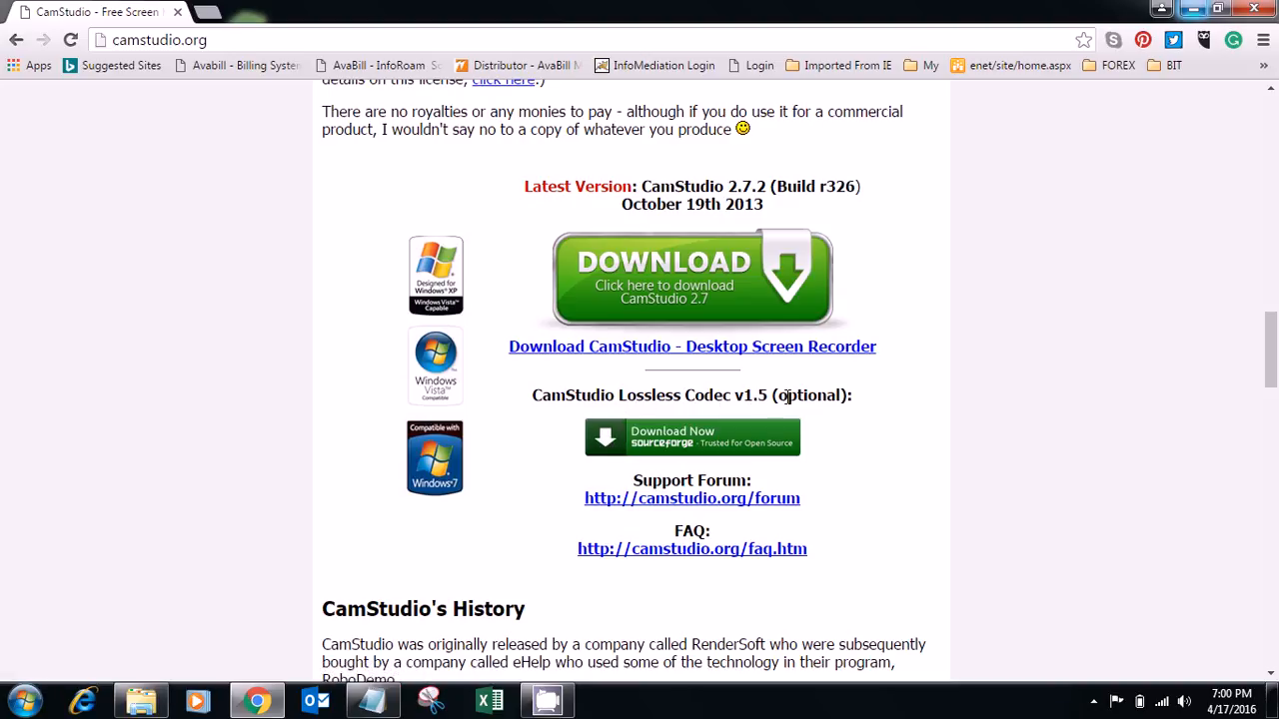
pyautogui.moveTo(1093, 703)
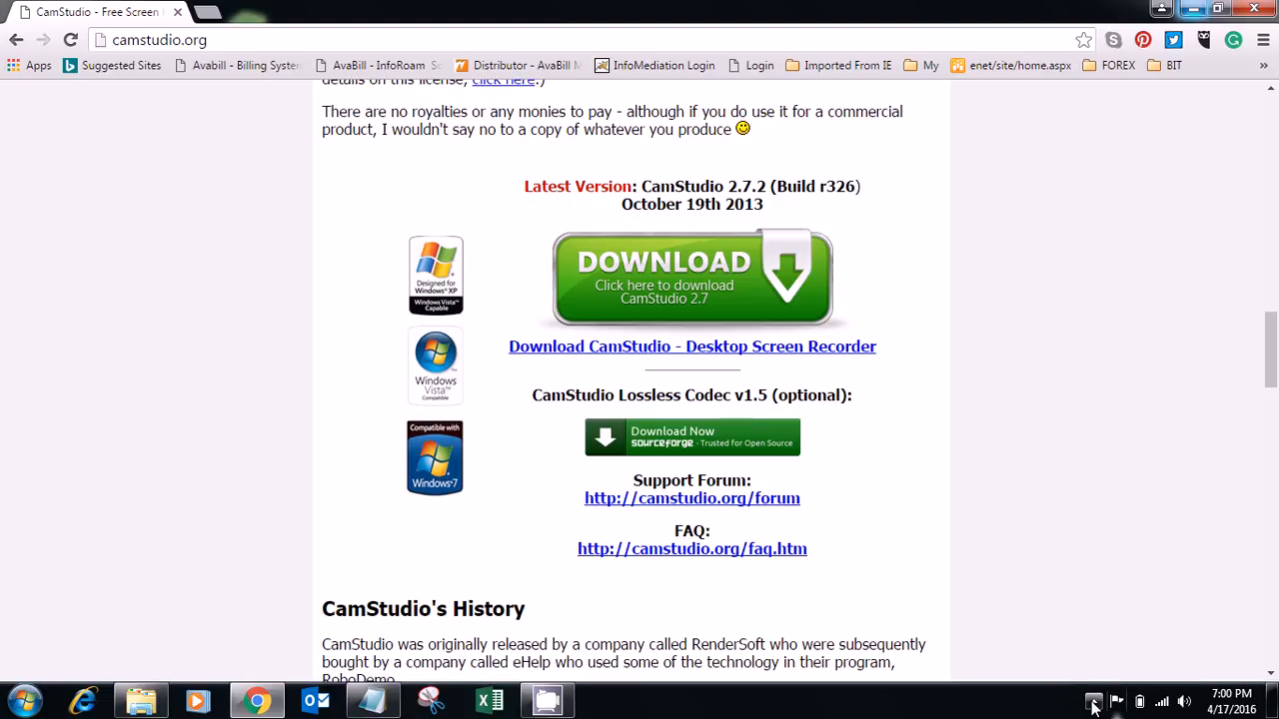
# Step: Restore the CamStudio recorder window from the hidden tray icons
pyautogui.click(1093, 701)
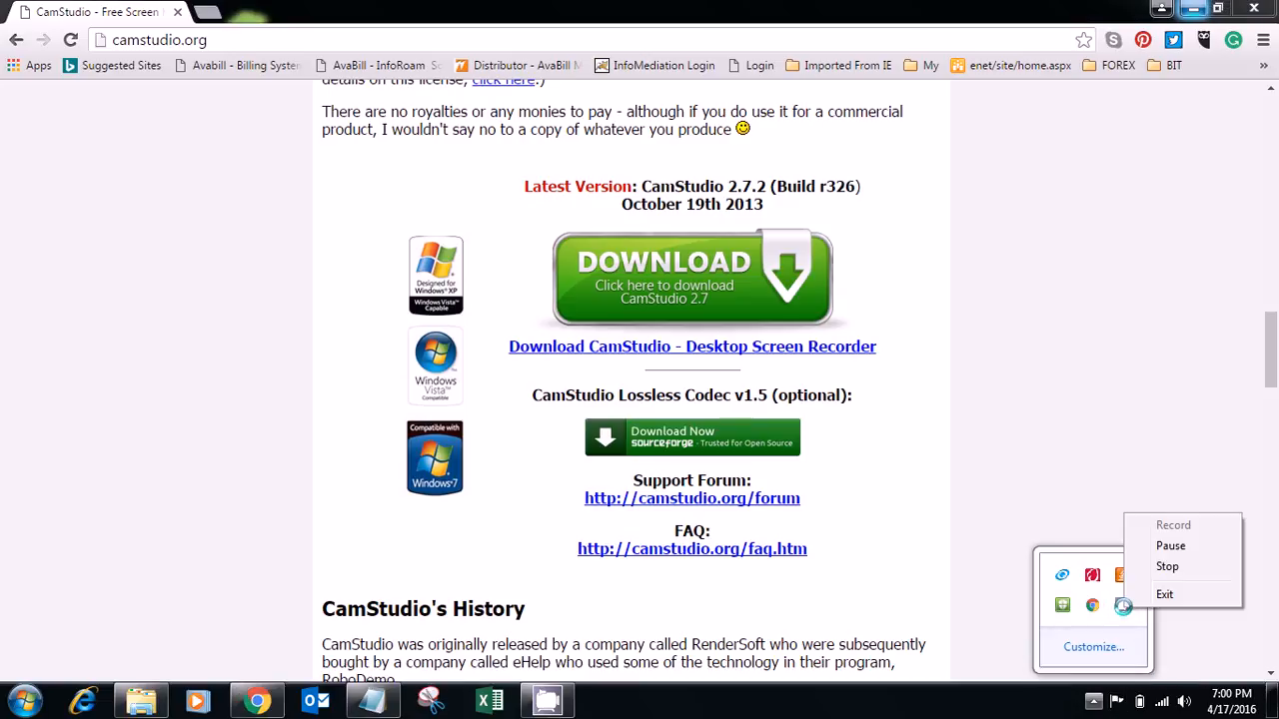
pyautogui.click(1123, 606)
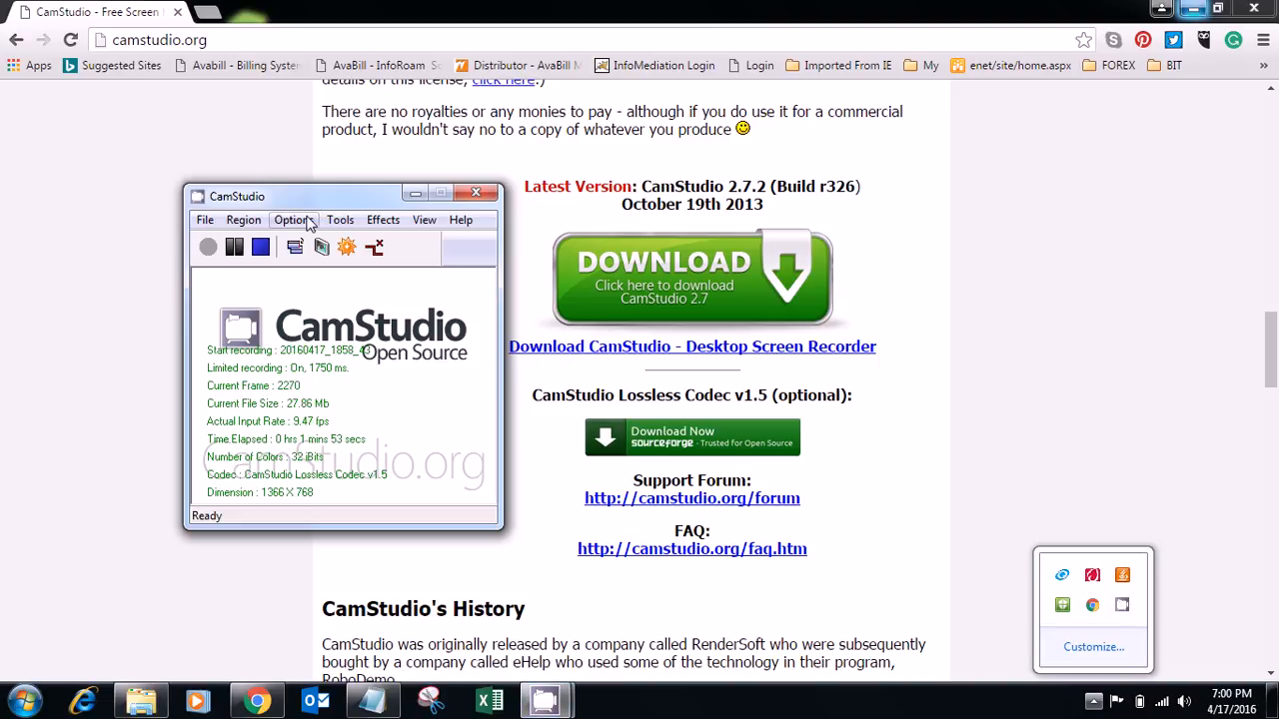
# Step: Review Video Options, leaving CamStudio Lossless Codec v1.5 as compressor, and close it
pyautogui.click(292, 220)
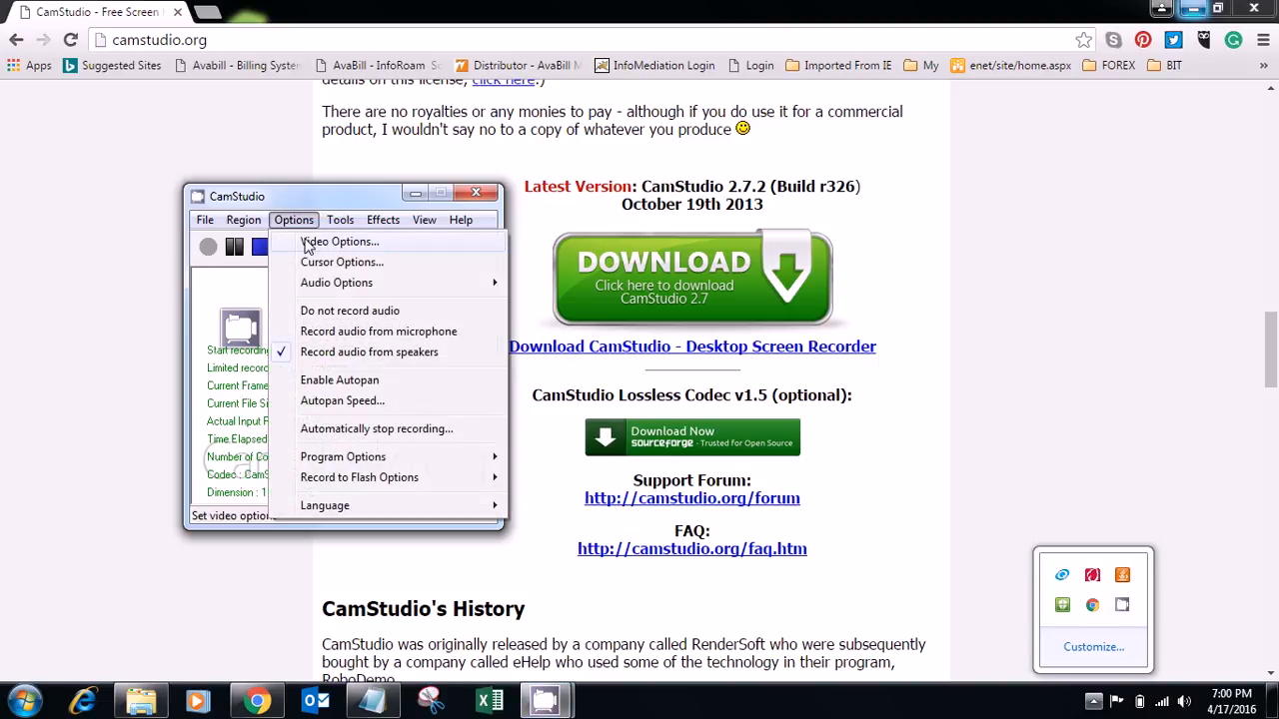
pyautogui.click(340, 240)
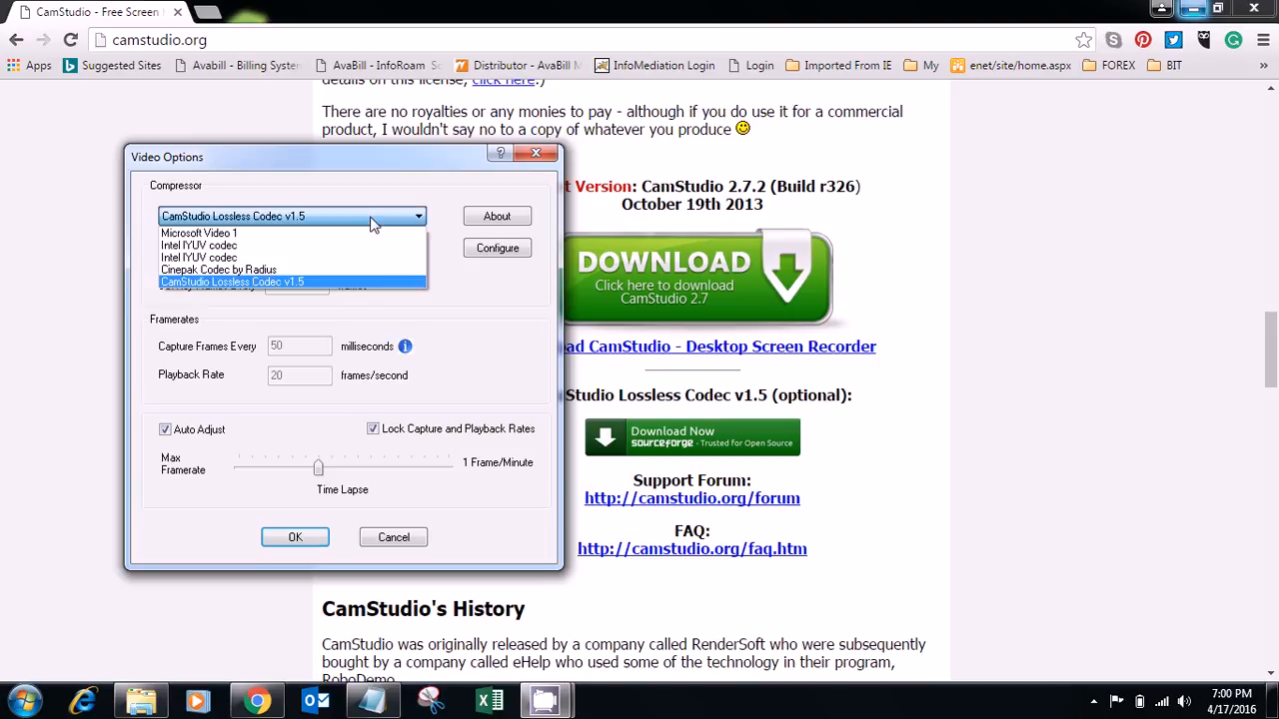
pyautogui.moveTo(396, 219)
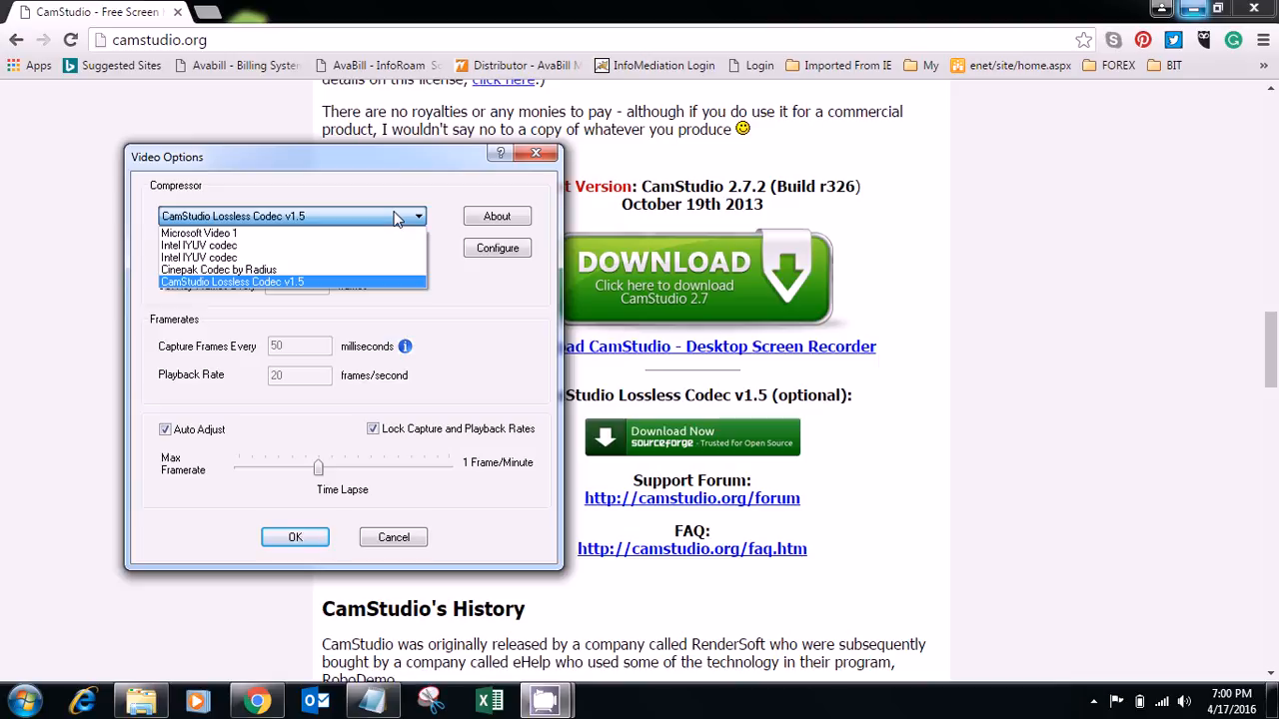
pyautogui.moveTo(303, 310)
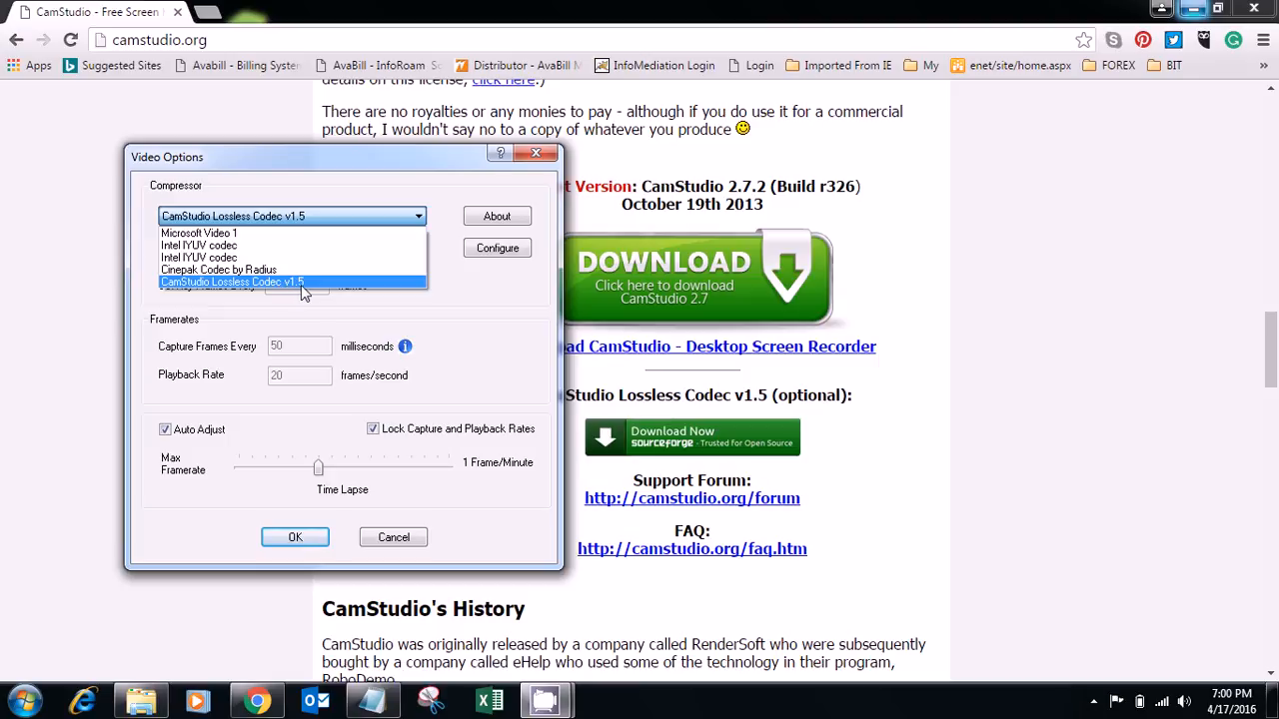
pyautogui.moveTo(332, 288)
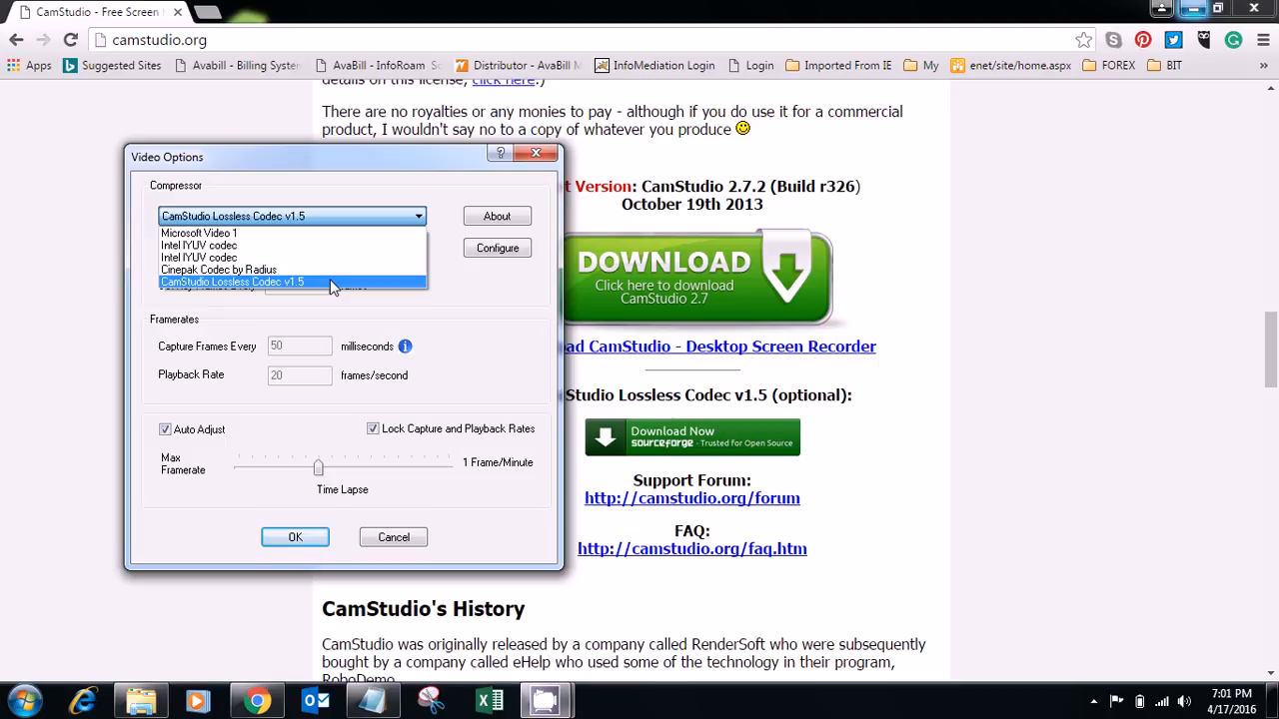
pyautogui.moveTo(536, 152)
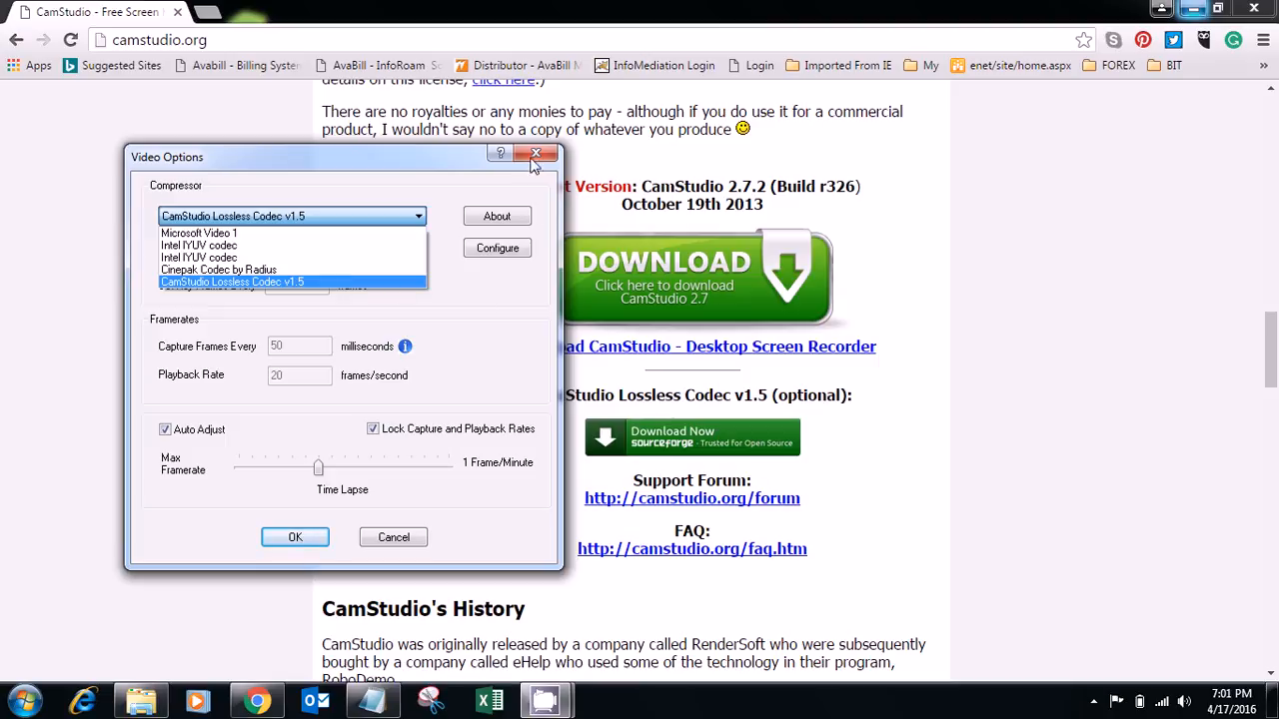
pyautogui.click(232, 282)
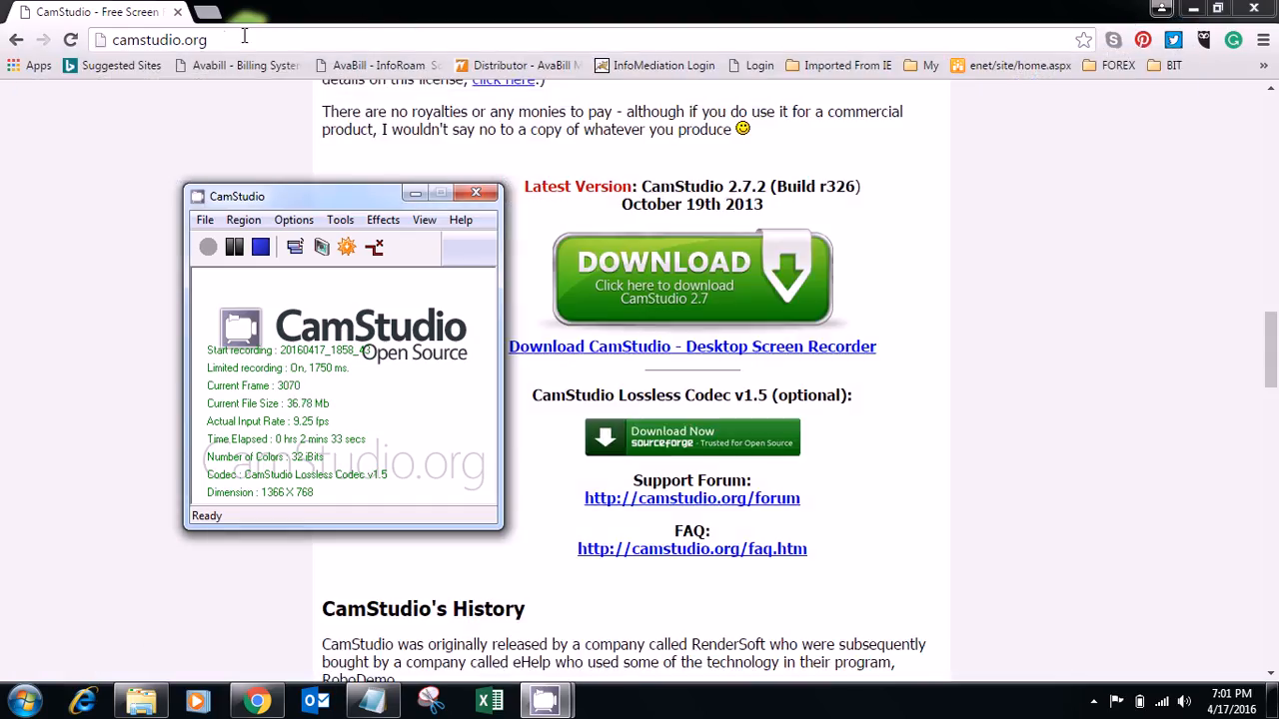
pyautogui.click(208, 12)
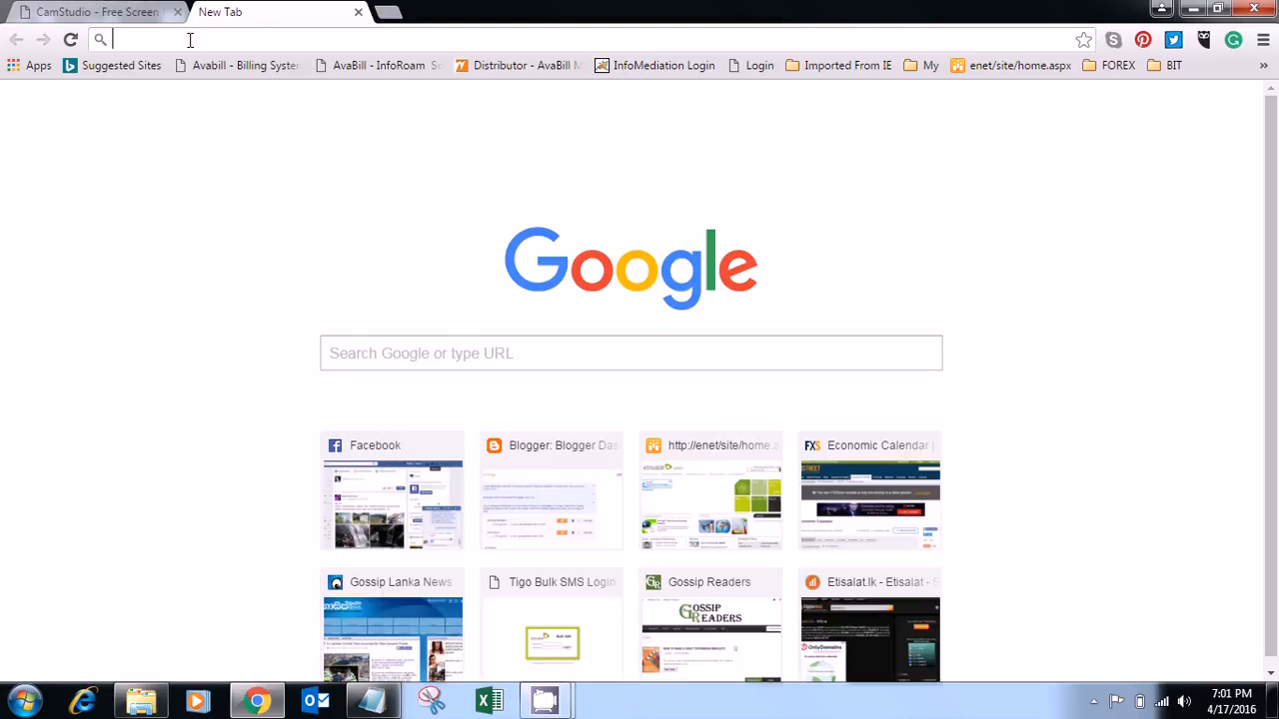
pyautogui.write('http://www.mediacoderhq.com/dlfull.htm')
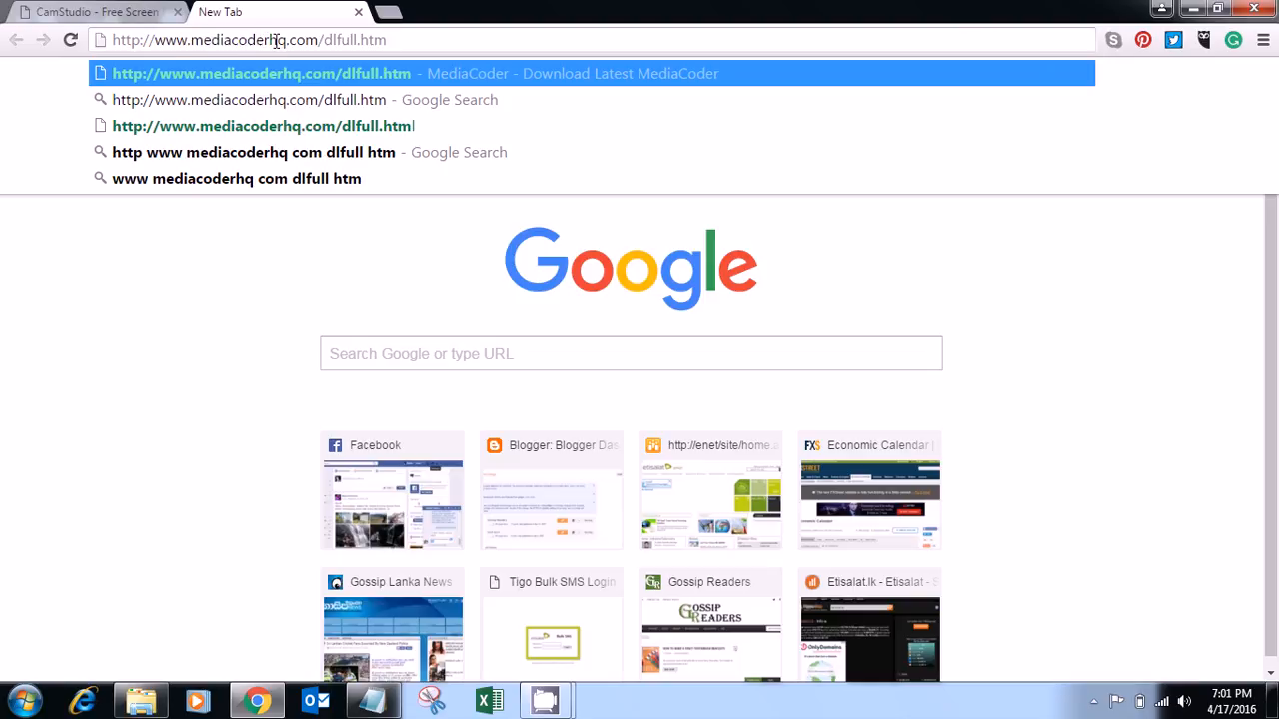
pyautogui.moveTo(351, 60)
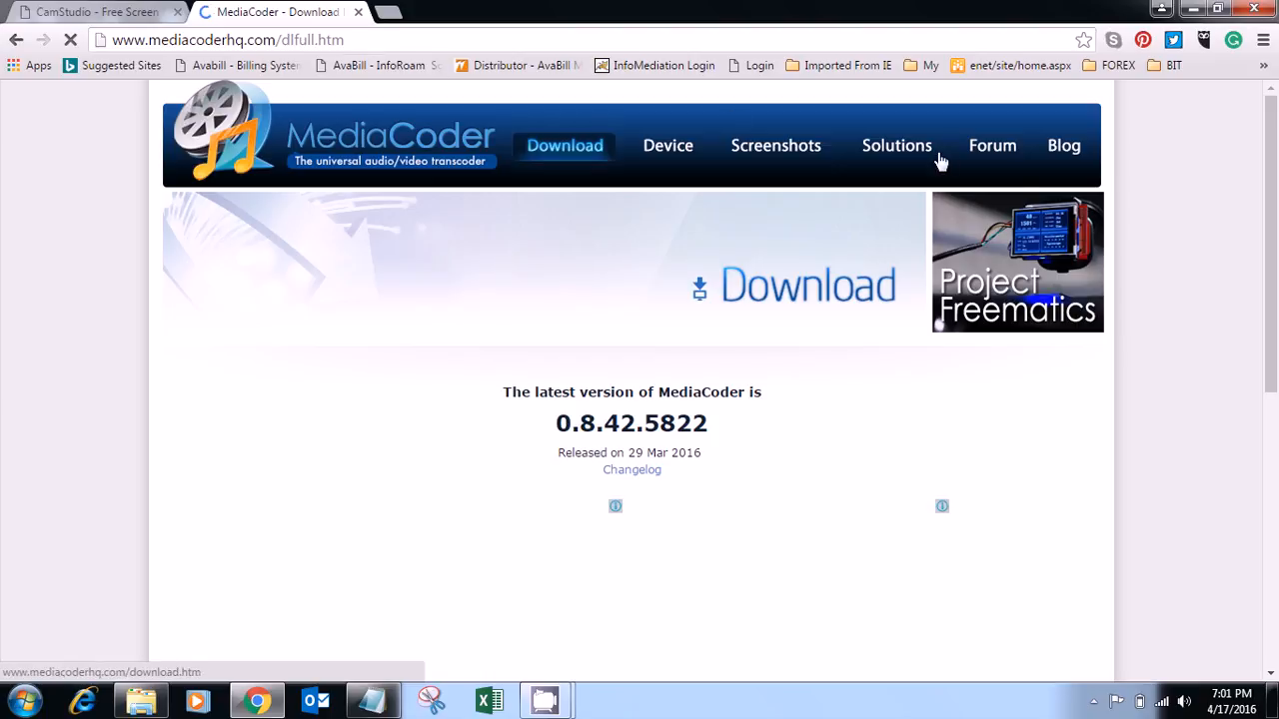
# Step: Scroll to the 32-bit and 64-bit Version Installer links for 0.8.42.5822
pyautogui.scroll(-3)
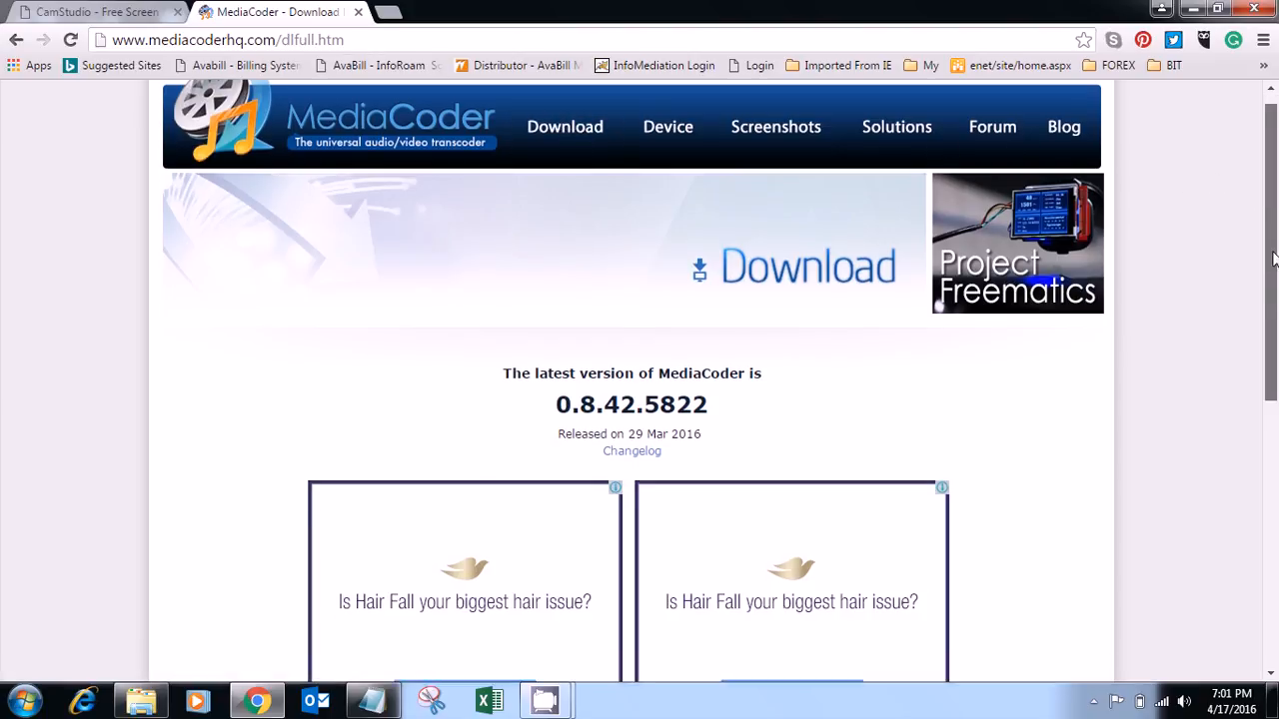
pyautogui.scroll(-3)
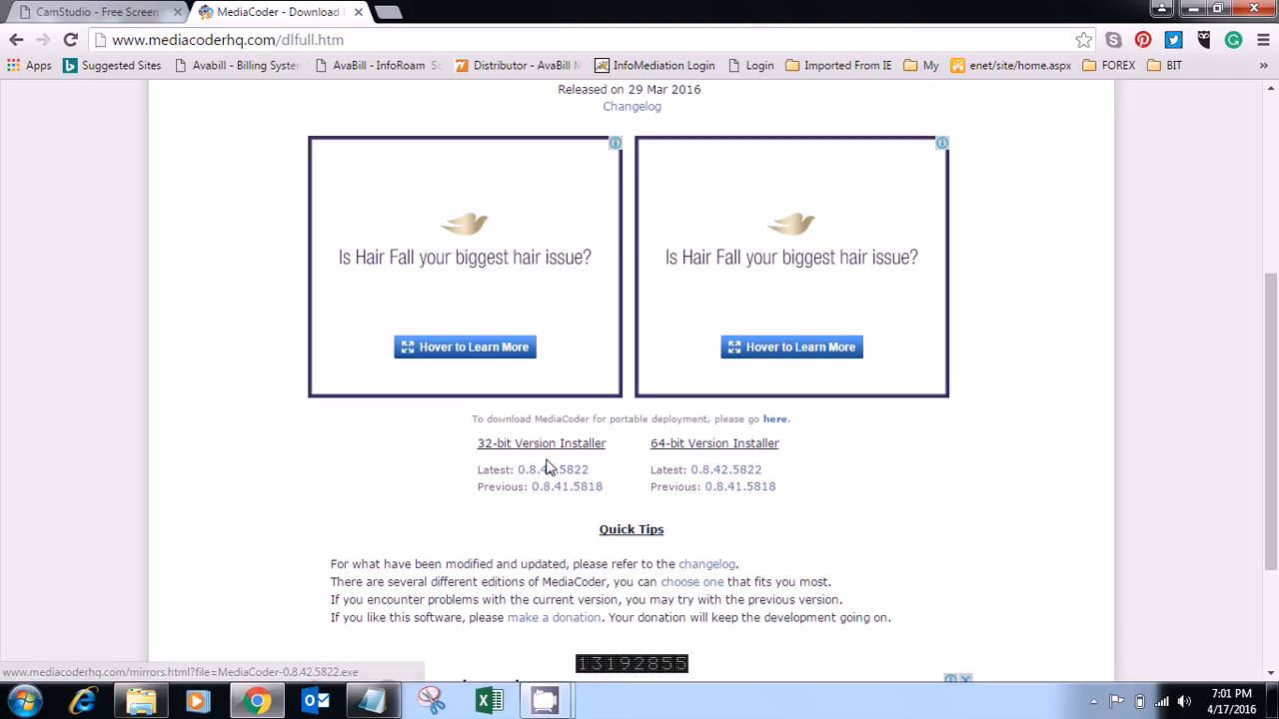
pyautogui.moveTo(16, 665)
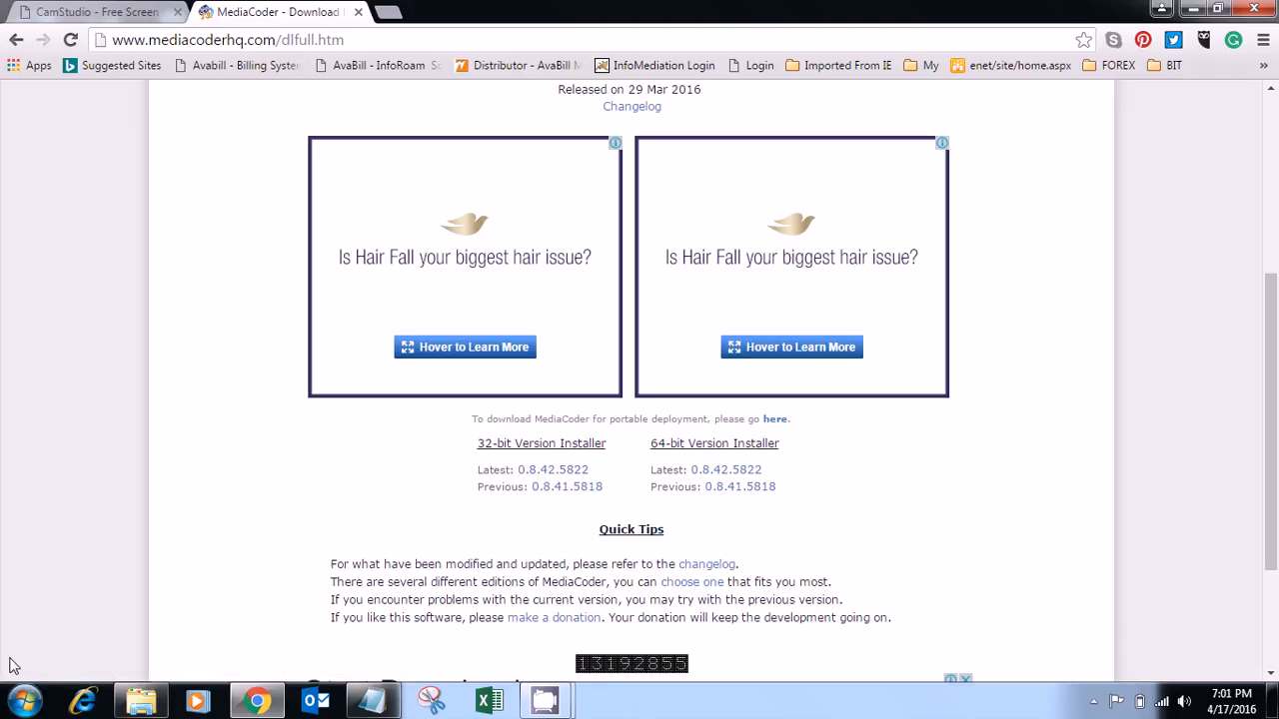
pyautogui.moveTo(583, 467)
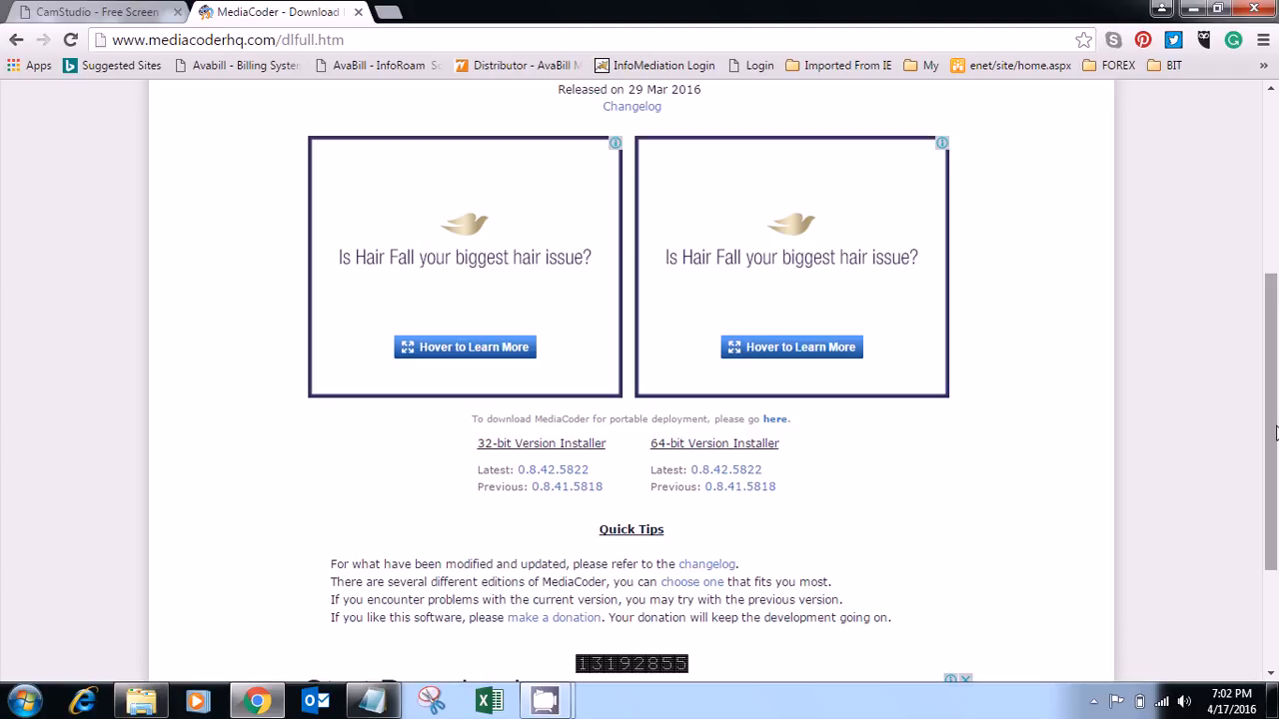
pyautogui.moveTo(463, 460)
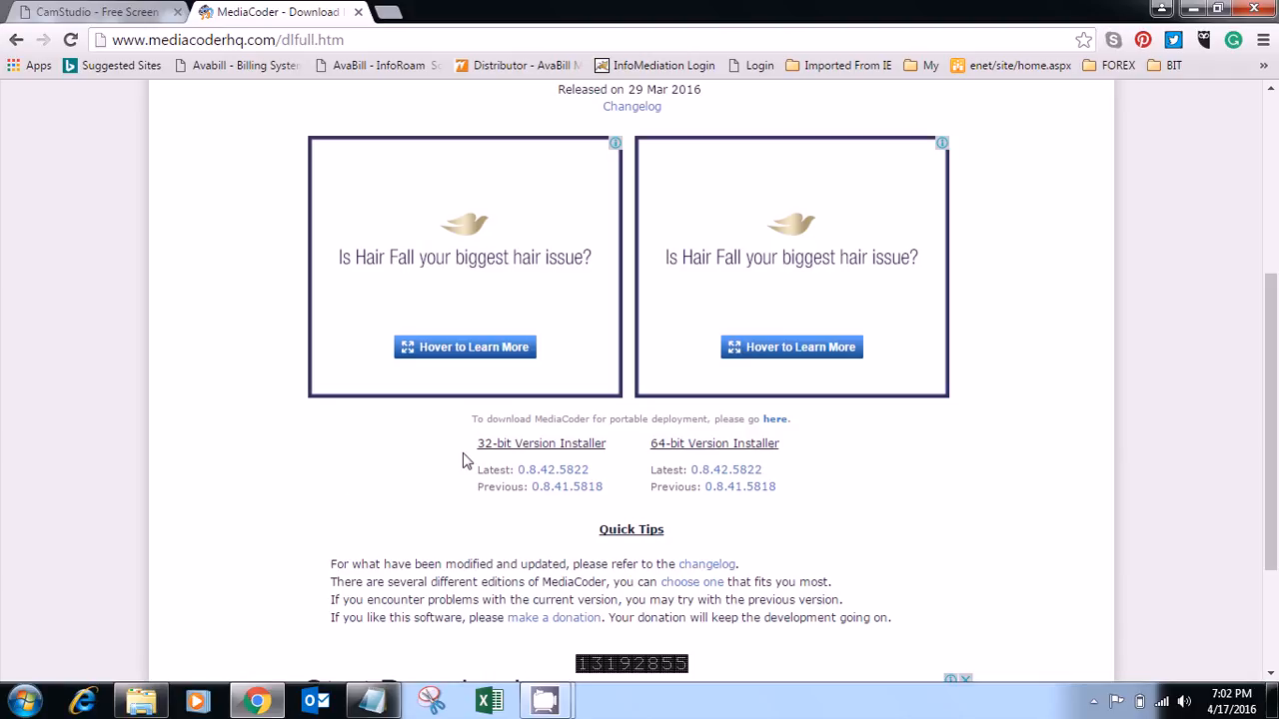
pyautogui.click(18, 700)
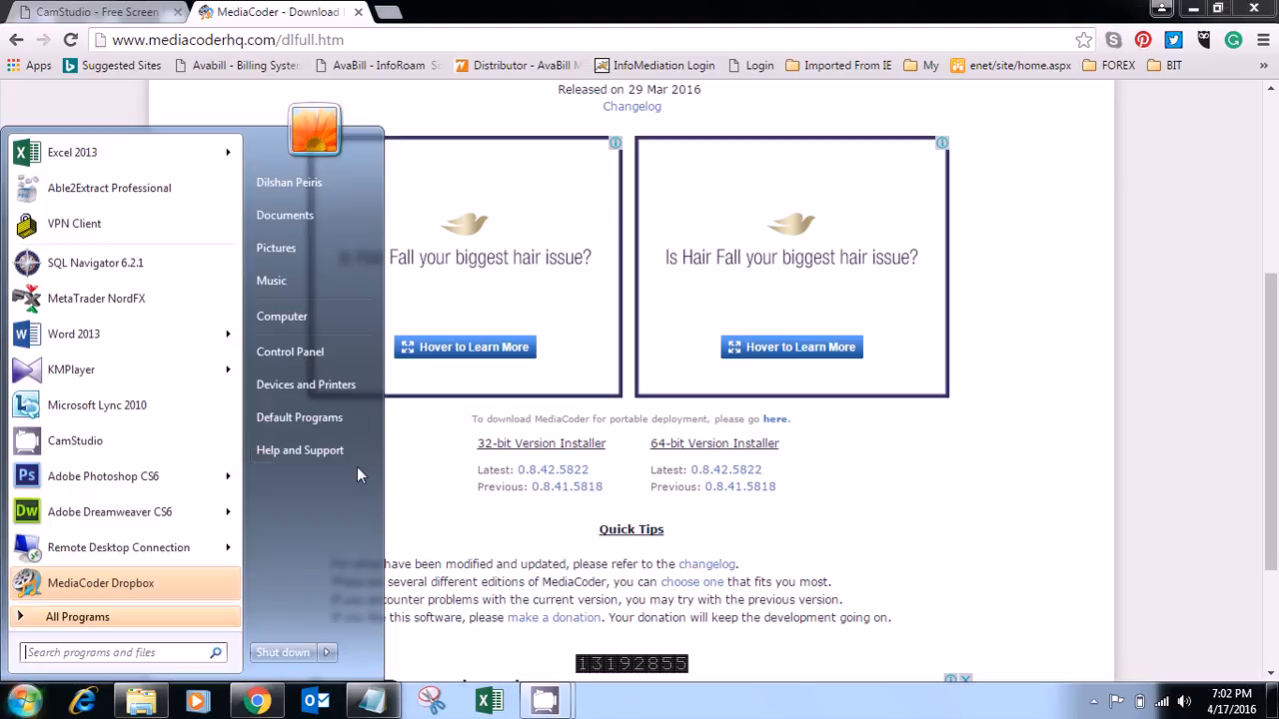
pyautogui.rightClick(282, 316)
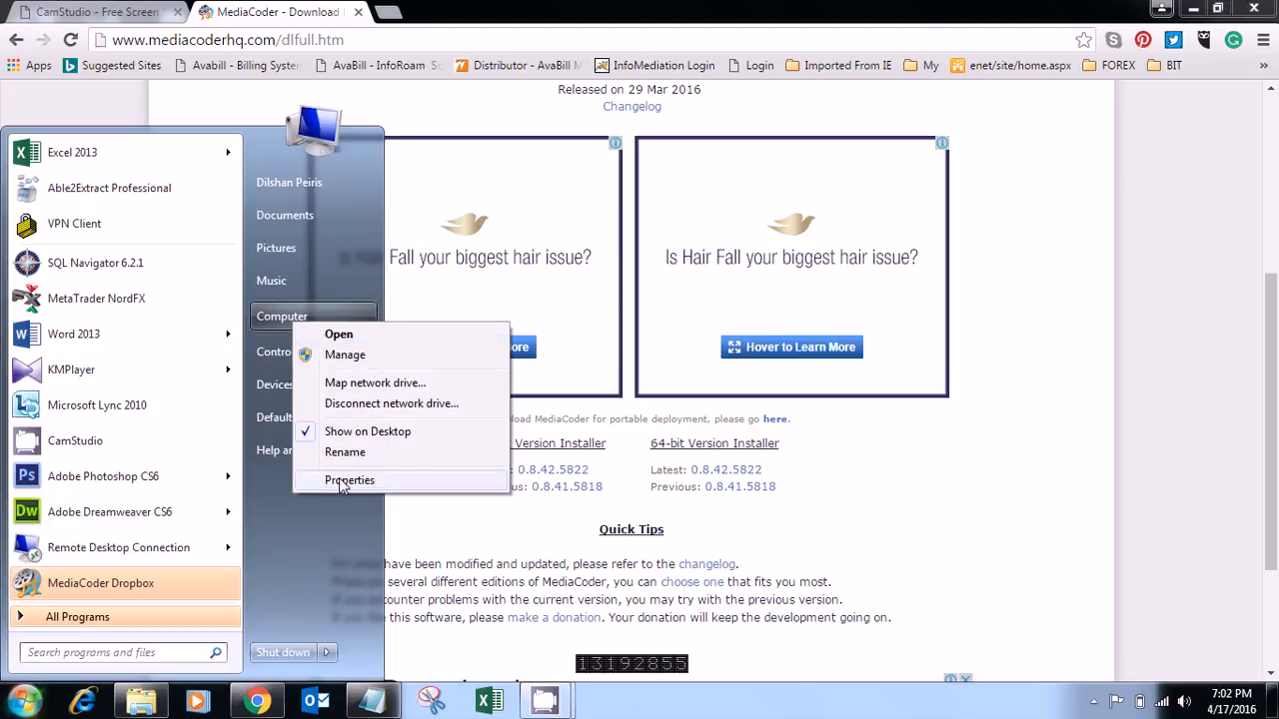
pyautogui.click(349, 480)
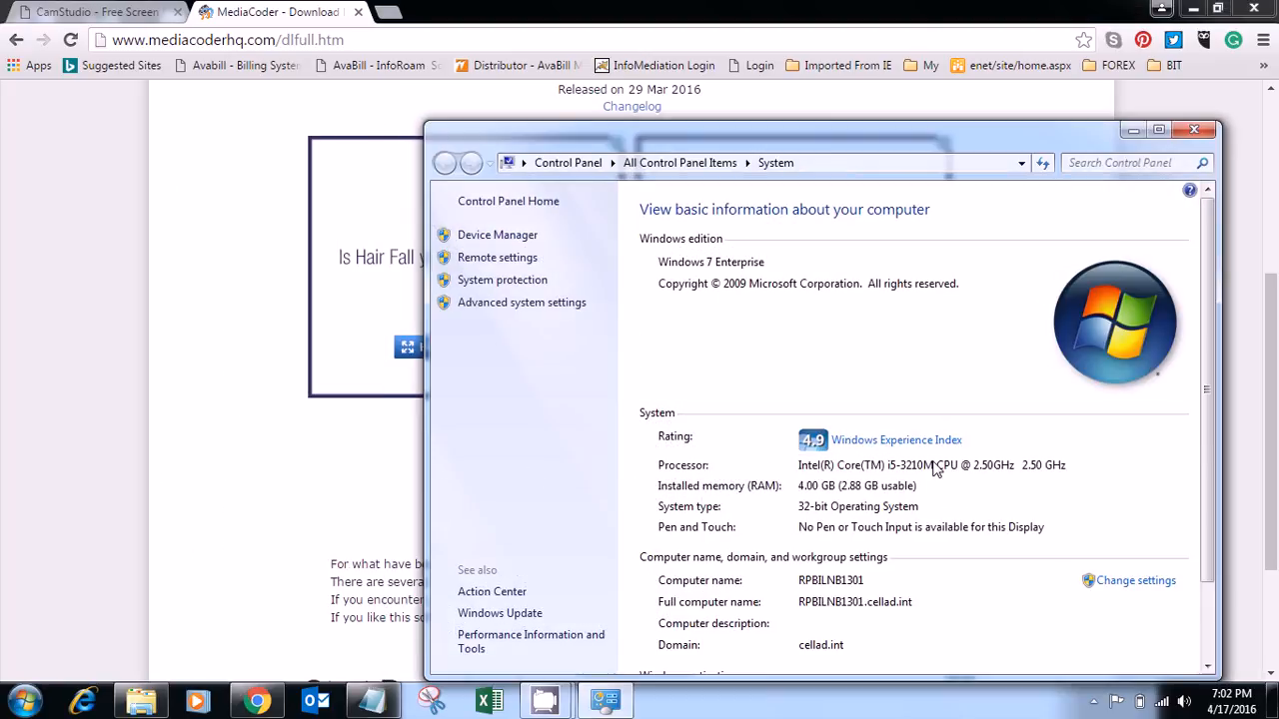
pyautogui.moveTo(1127, 186)
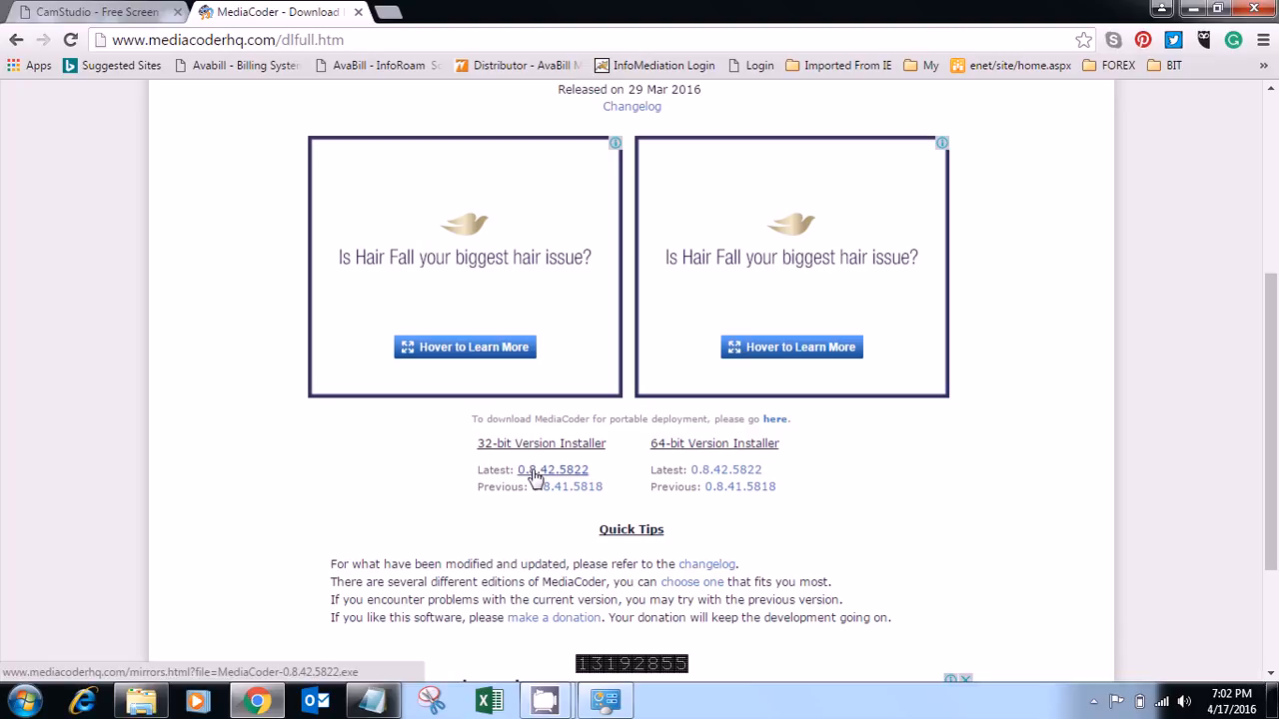
# Step: Choose the Latest 0.8.42.5822 32-bit installer and reach its Download Server links
pyautogui.click(552, 470)
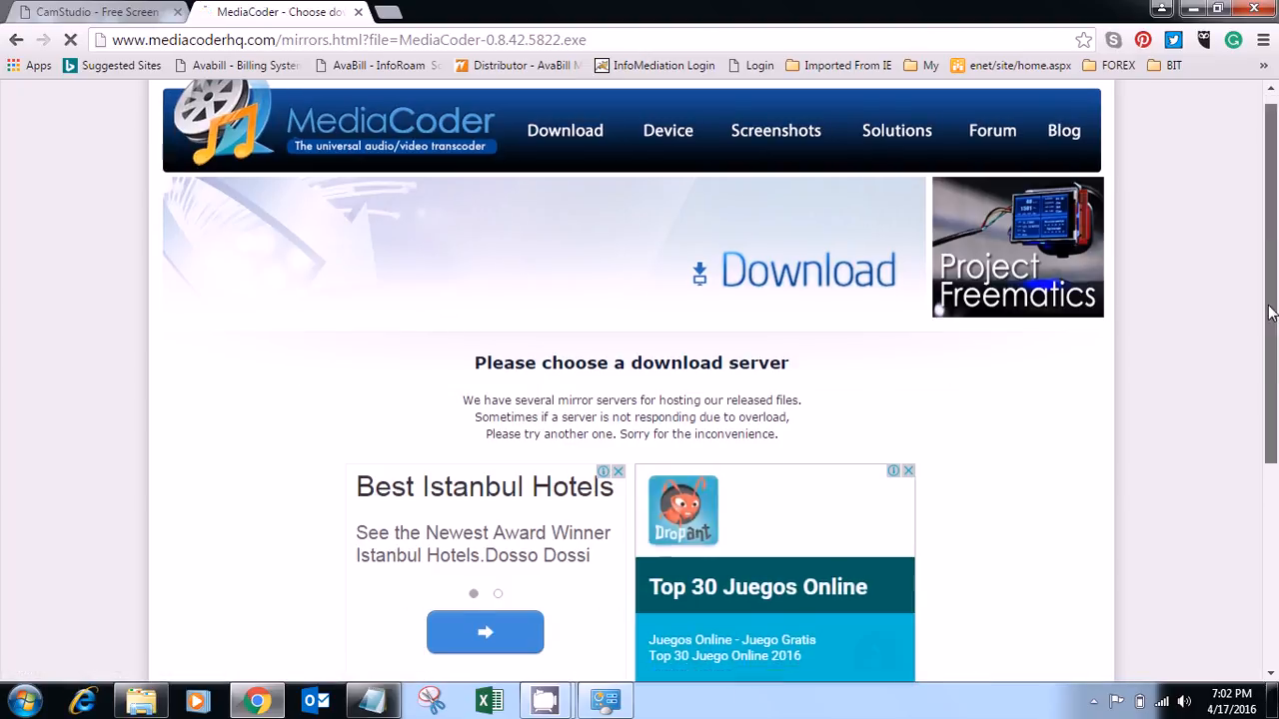
pyautogui.scroll(-3)
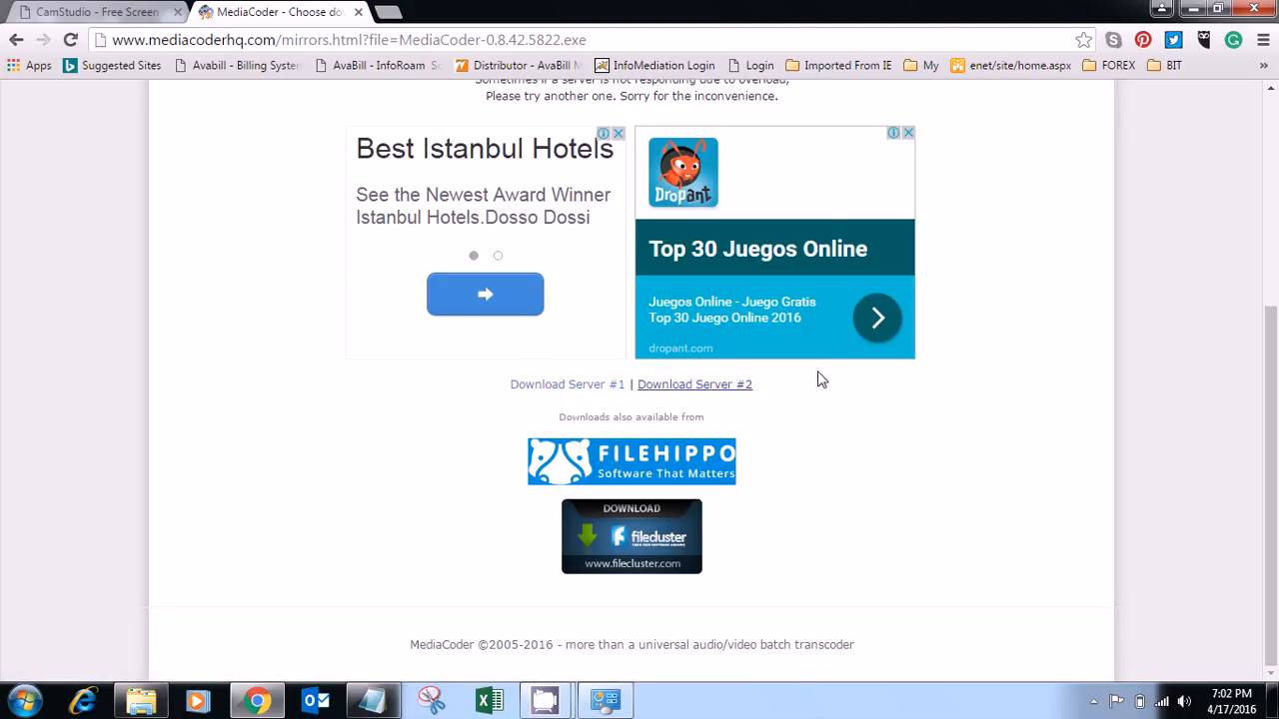
pyautogui.moveTo(564, 409)
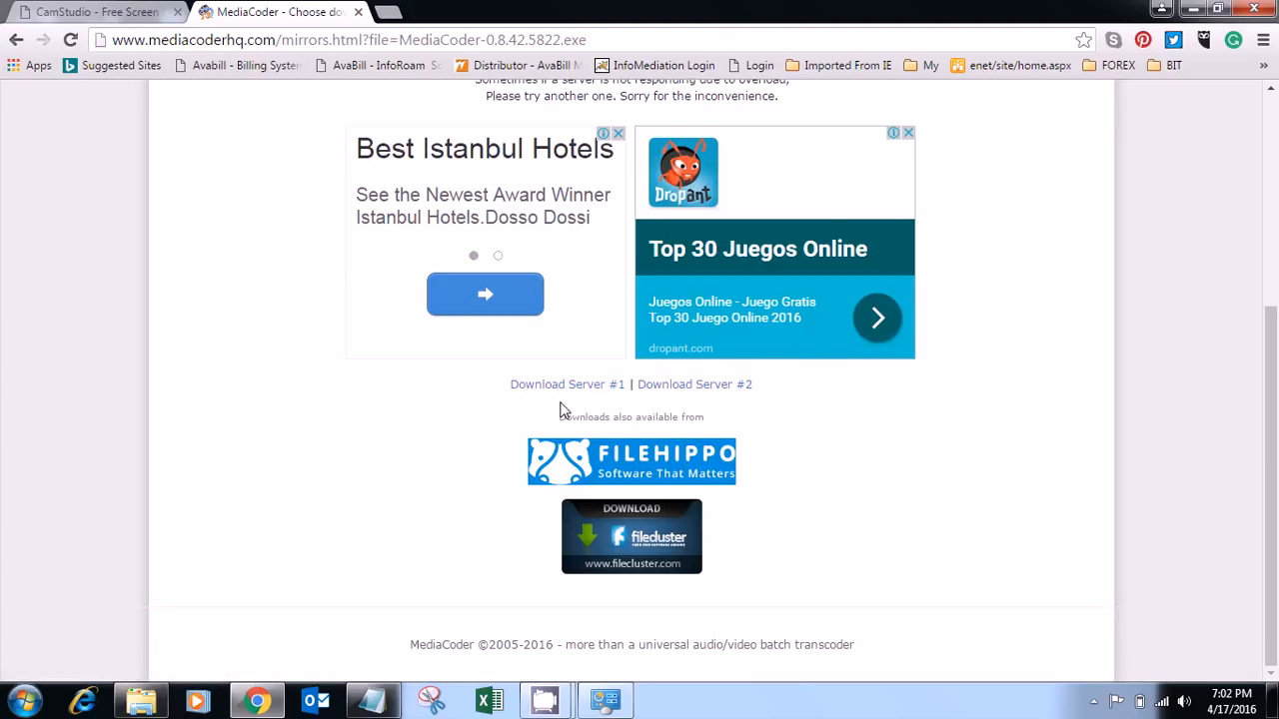
pyautogui.moveTo(590, 391)
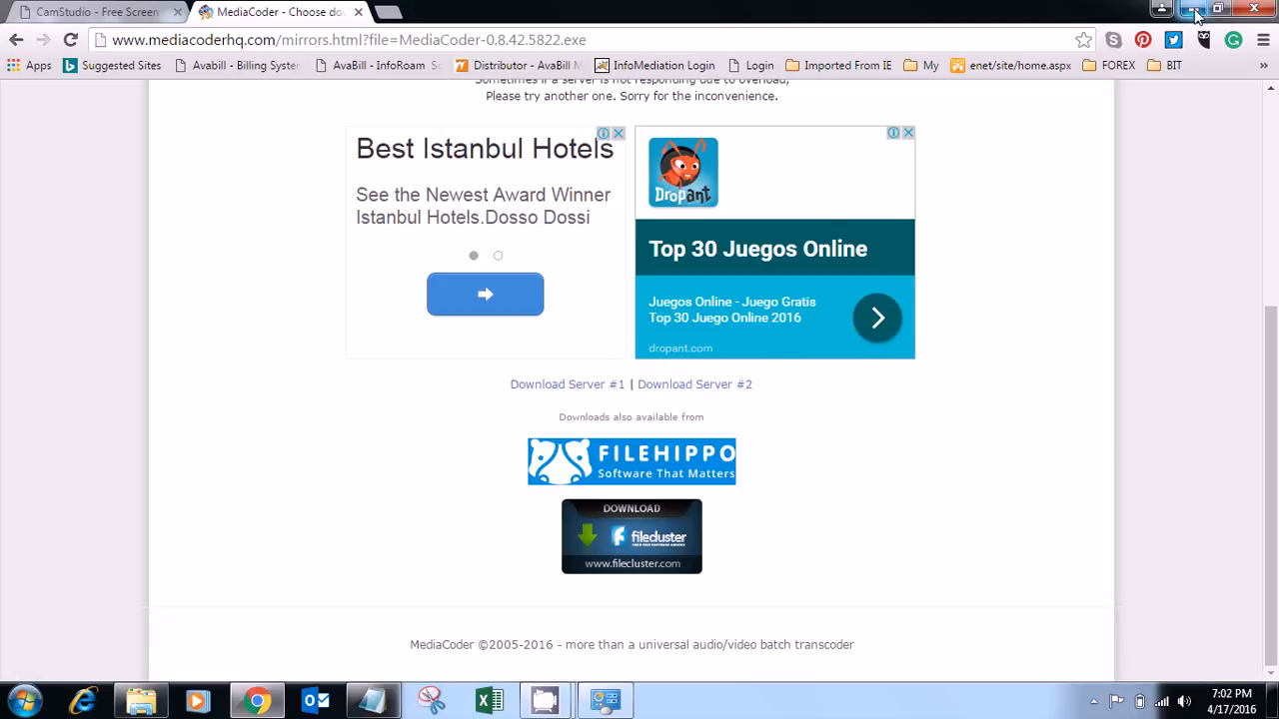
pyautogui.moveTo(1197, 8)
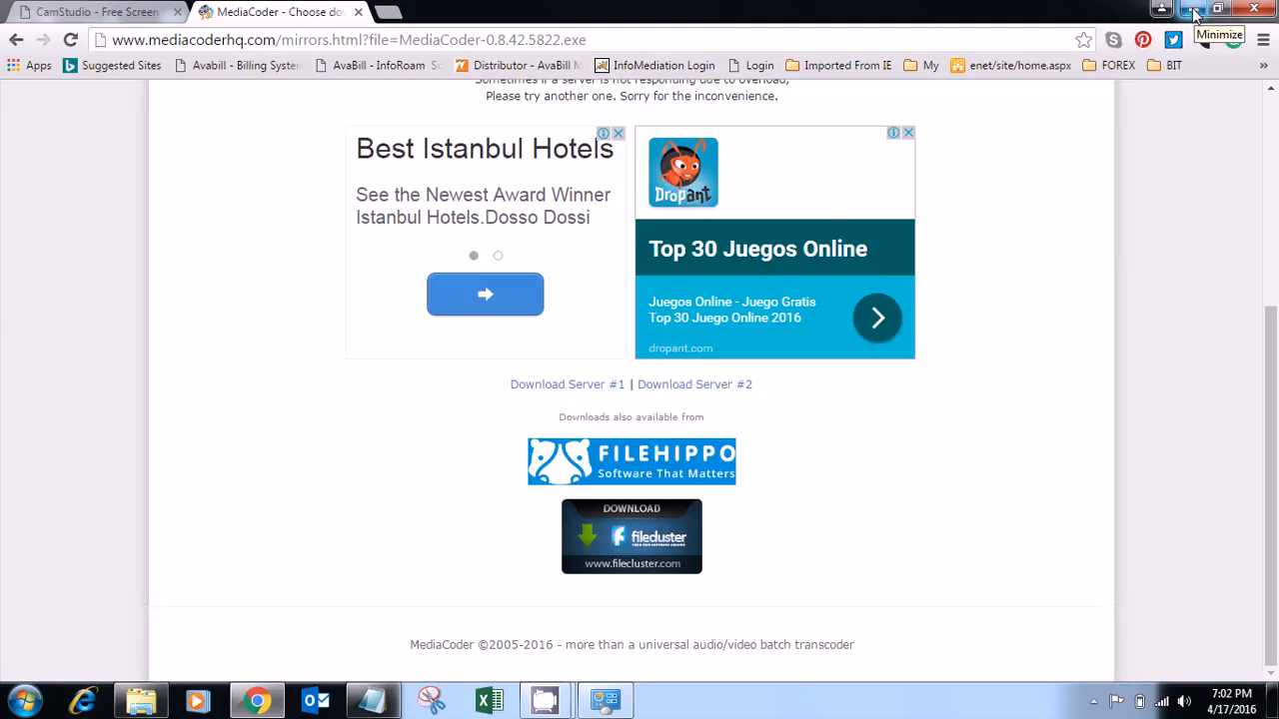
# Step: Launch MediaCoder from the desktop shortcut and pass the welcome page with Start Now
pyautogui.click(1217, 8)
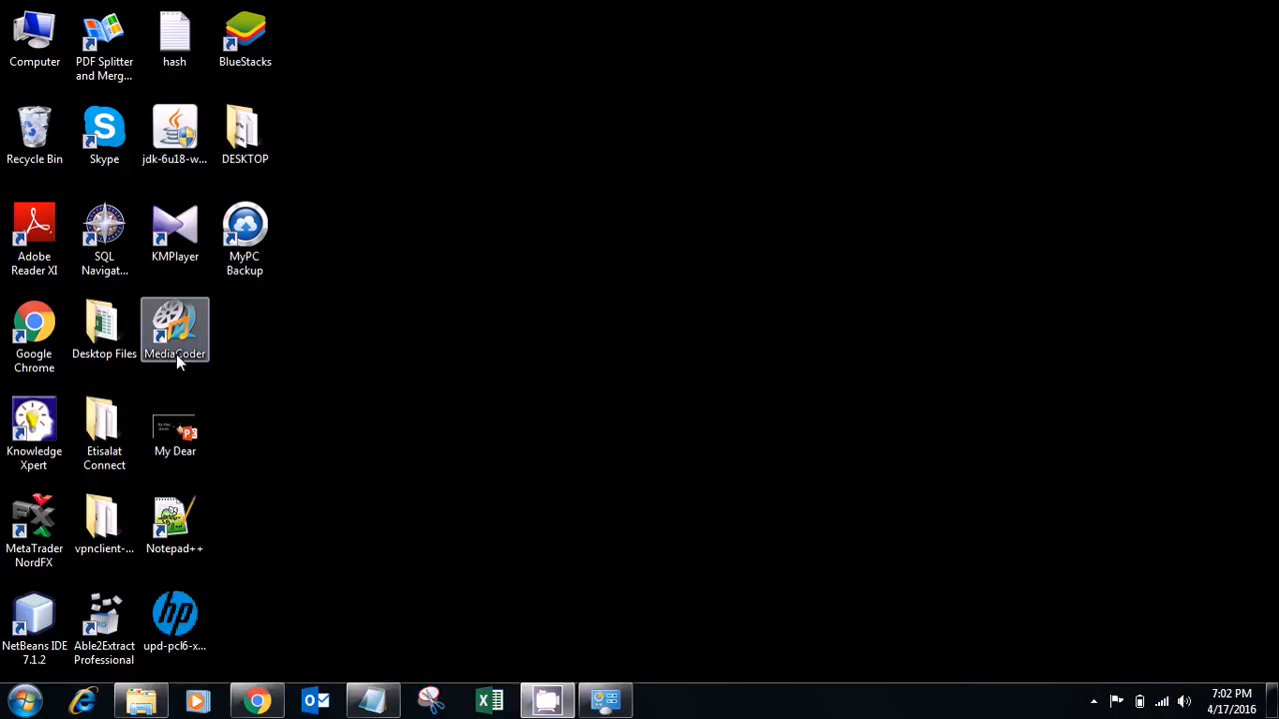
pyautogui.moveTo(184, 344)
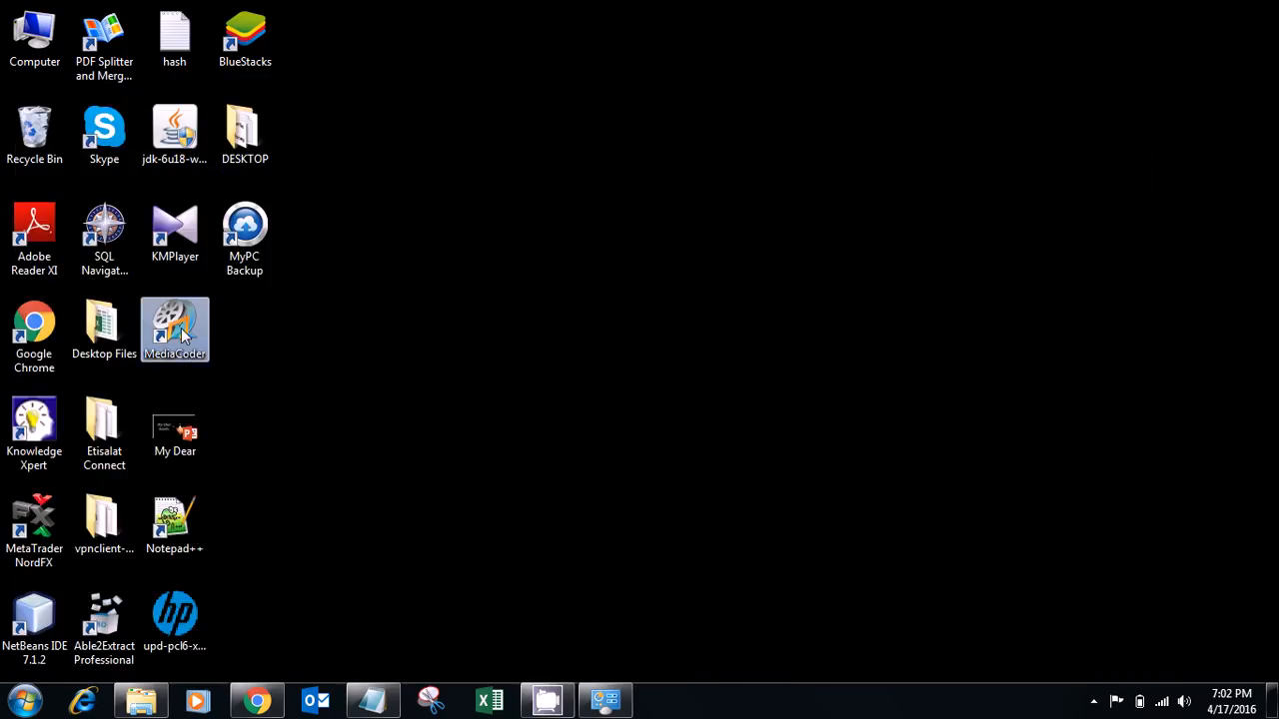
pyautogui.doubleClick(174, 330)
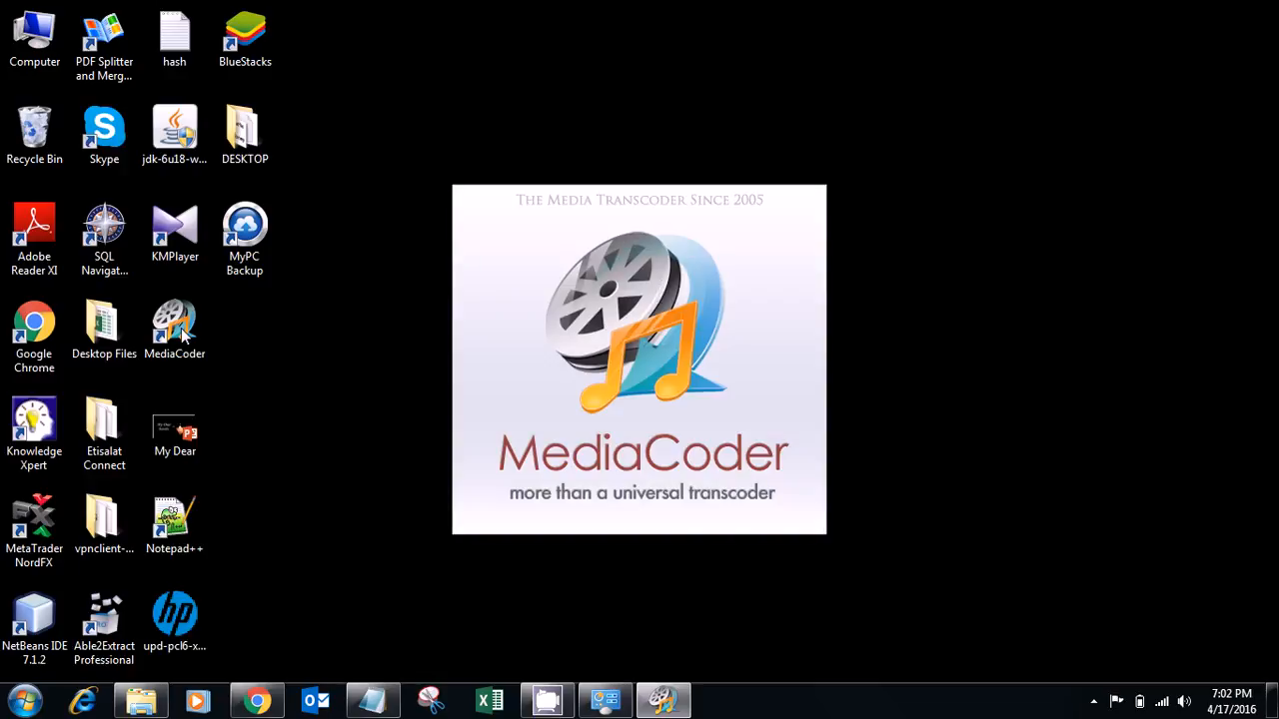
pyautogui.doubleClick(173, 323)
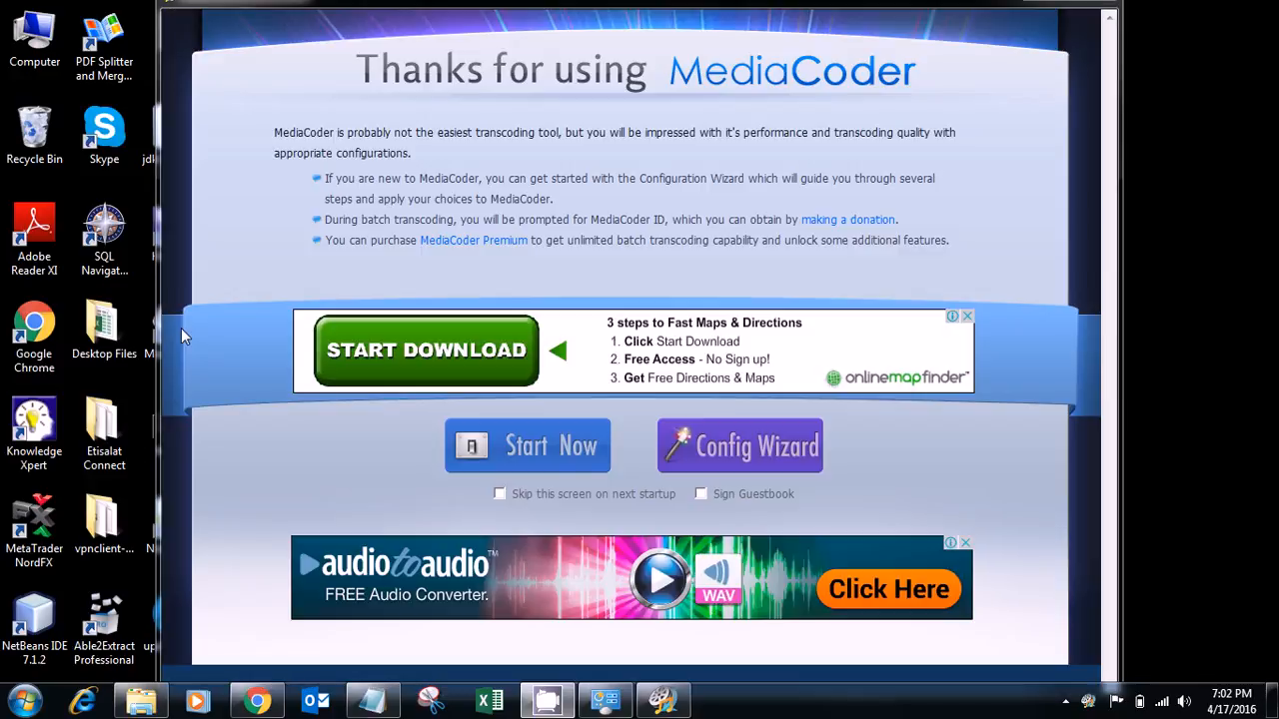
pyautogui.moveTo(520, 449)
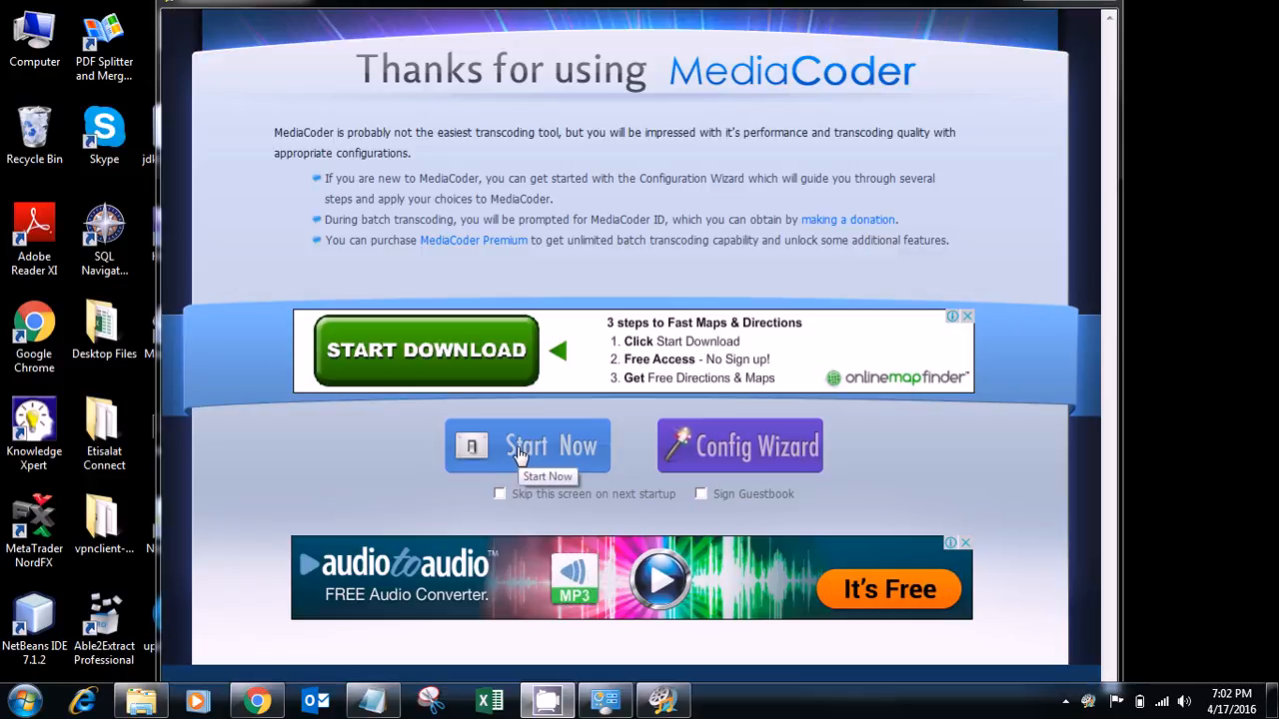
pyautogui.click(528, 445)
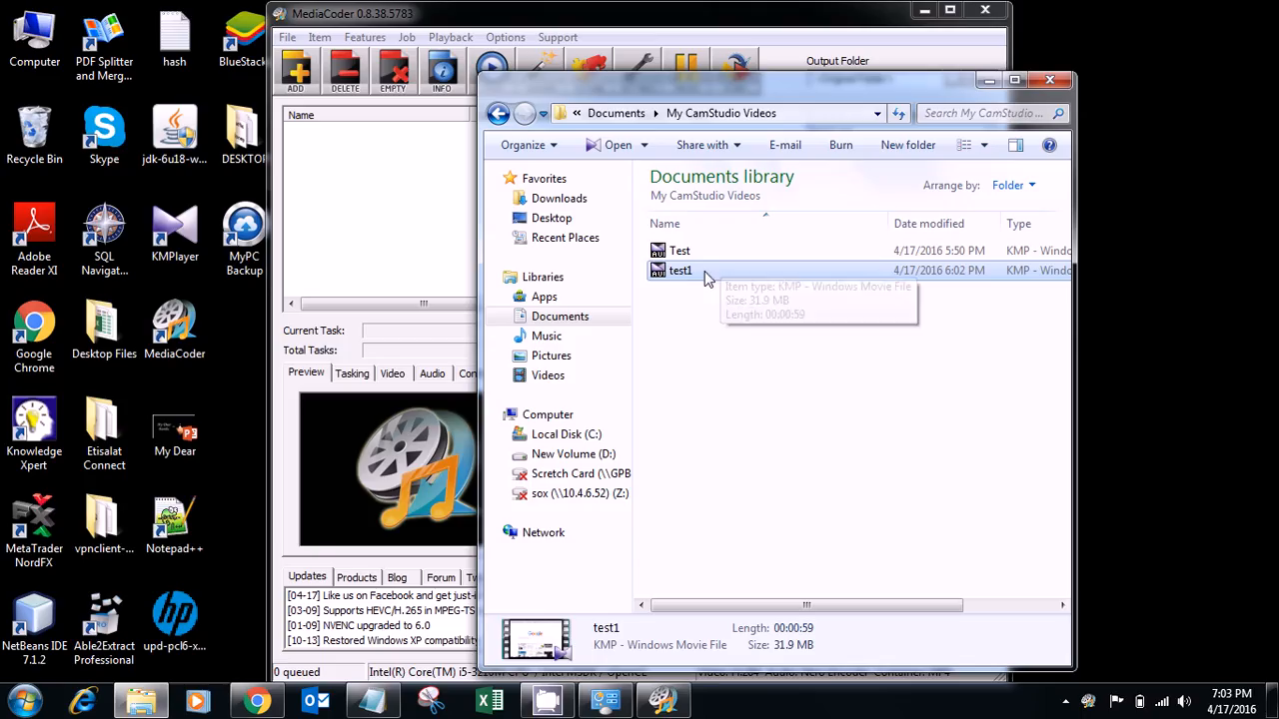
# Step: Queue test1.avi and run the MP4/H.264 transcode until Job Completed #1 appears
pyautogui.doubleClick(679, 270)
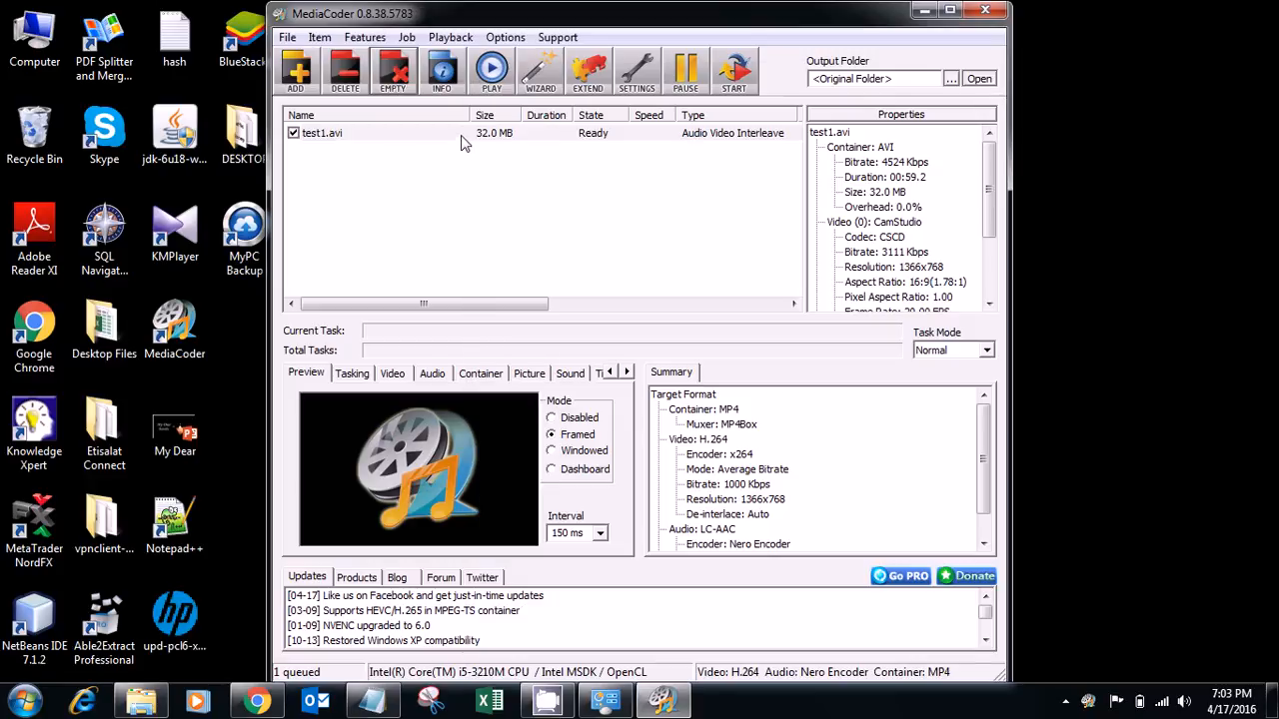
pyautogui.moveTo(736, 76)
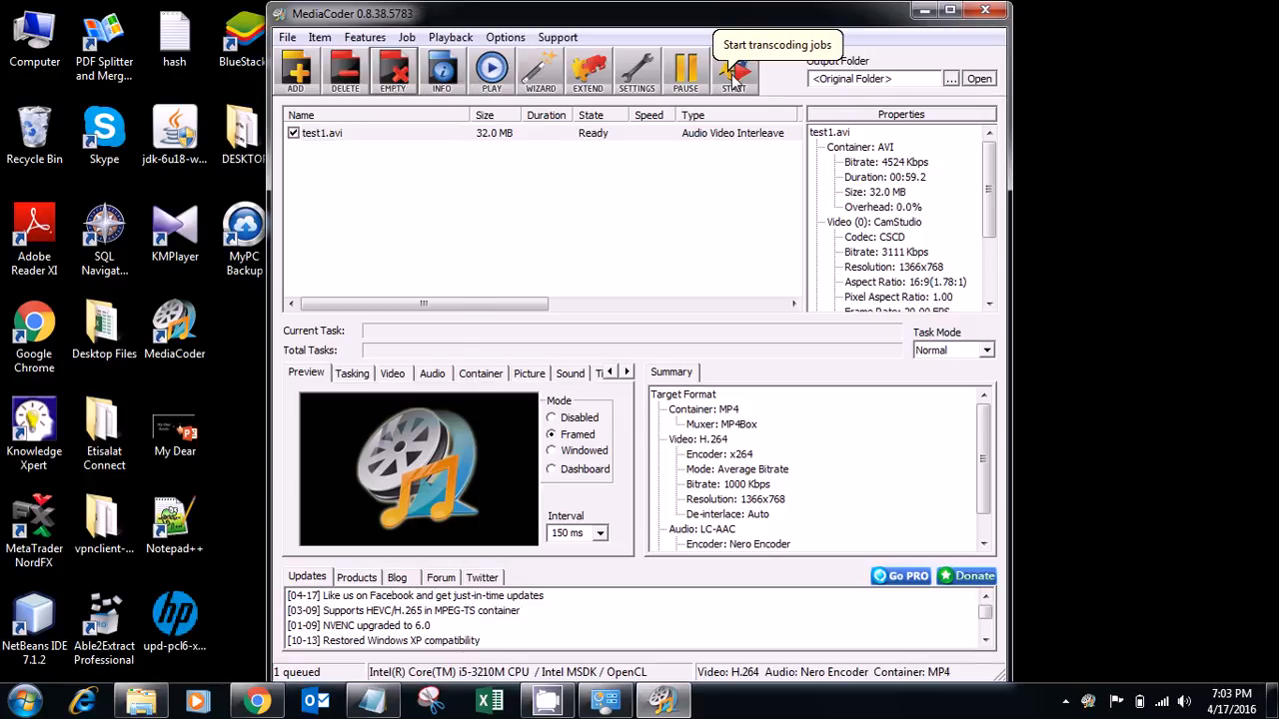
pyautogui.click(736, 72)
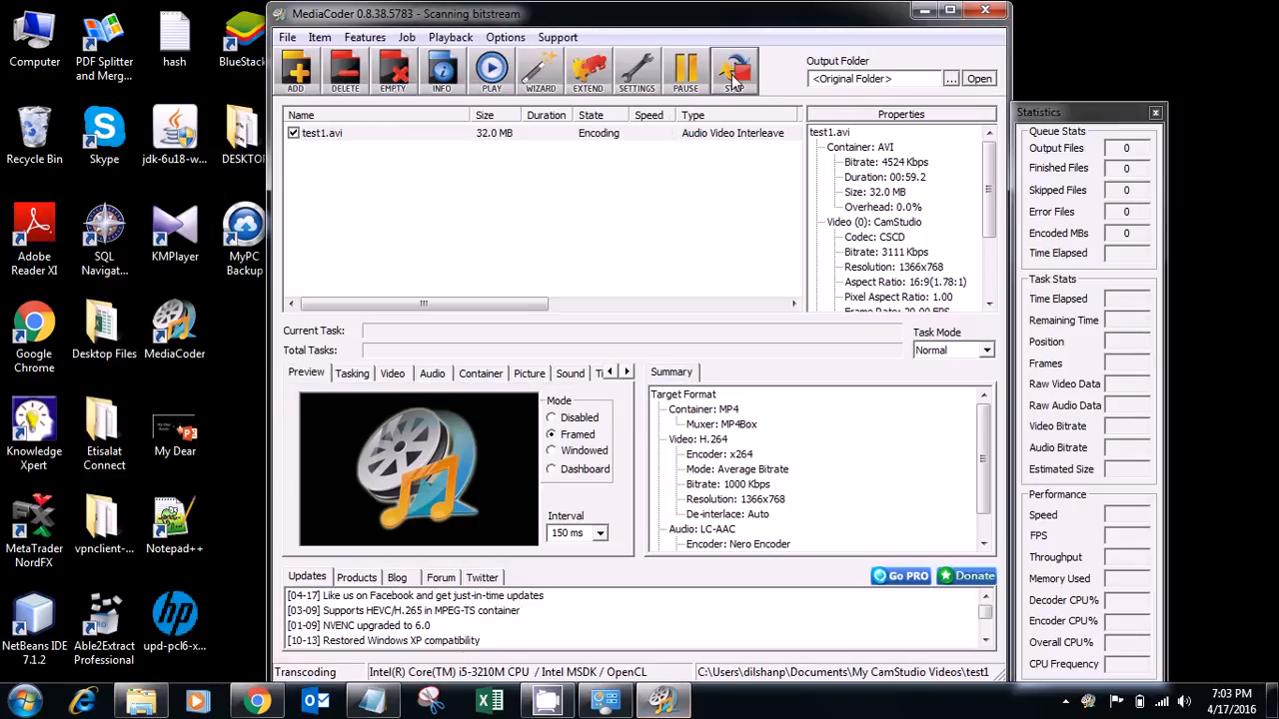
pyautogui.click(733, 72)
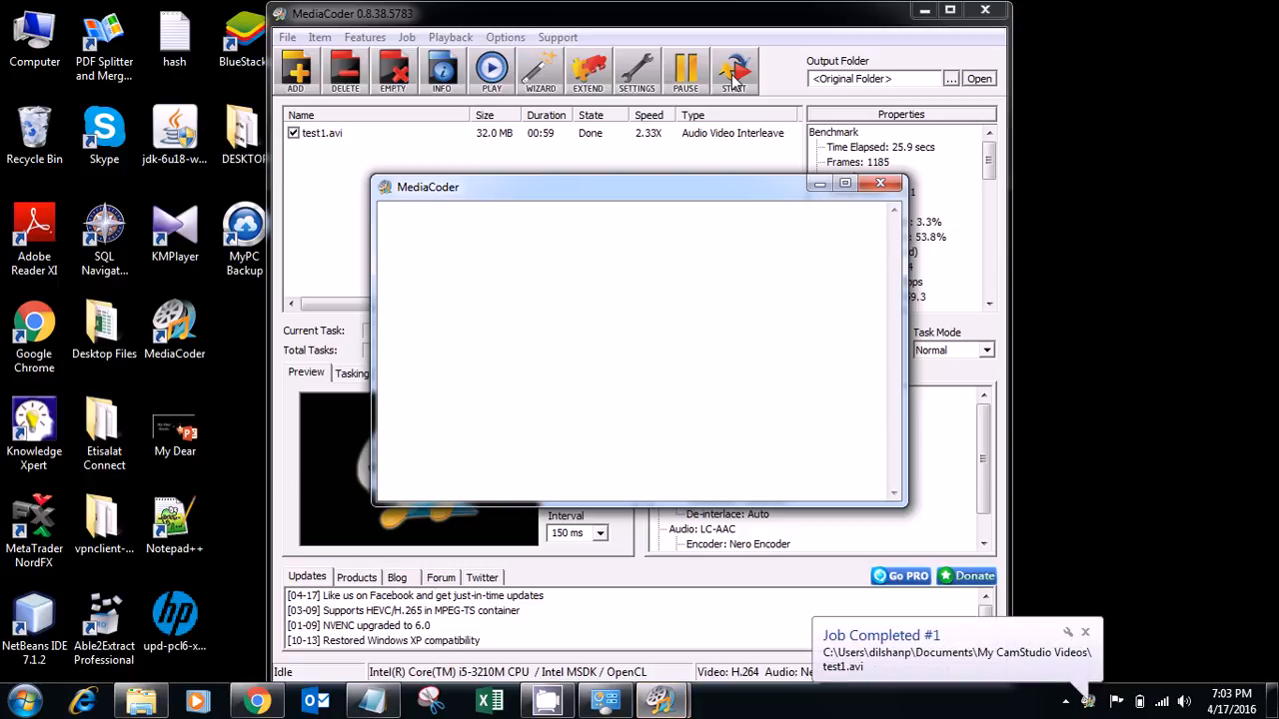
pyautogui.moveTo(739, 50)
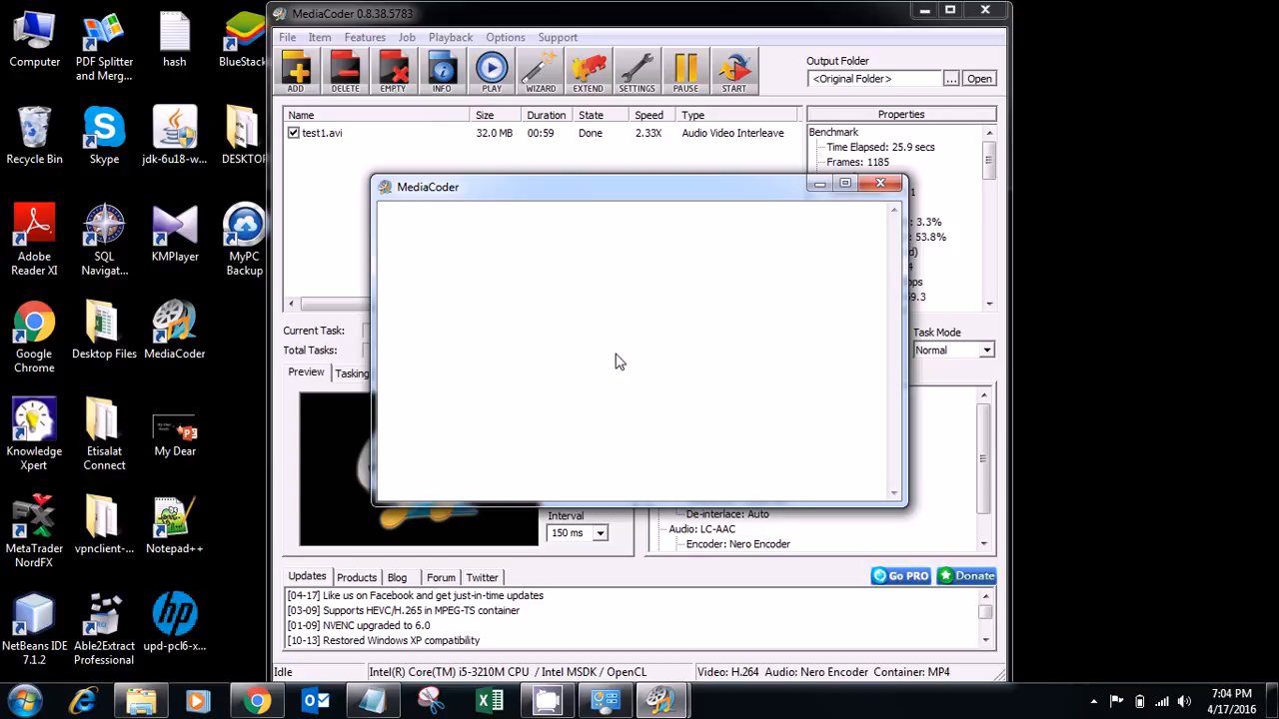
pyautogui.moveTo(749, 332)
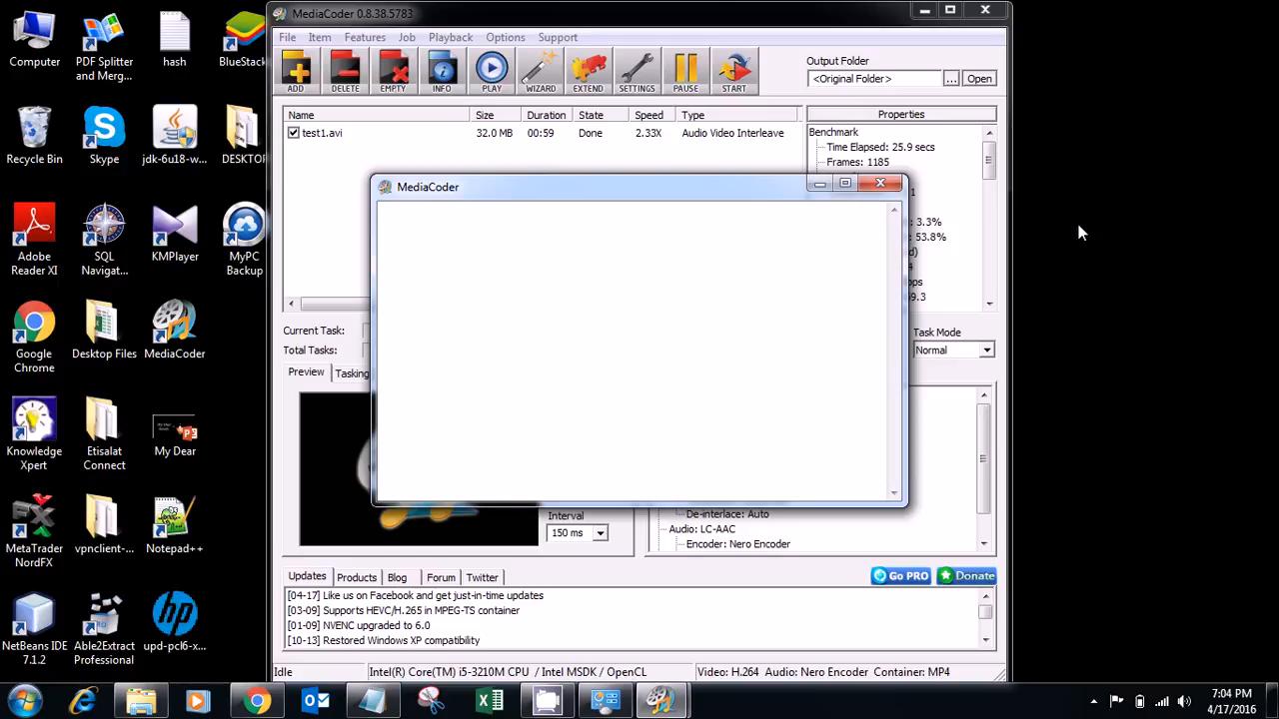
pyautogui.moveTo(899, 212)
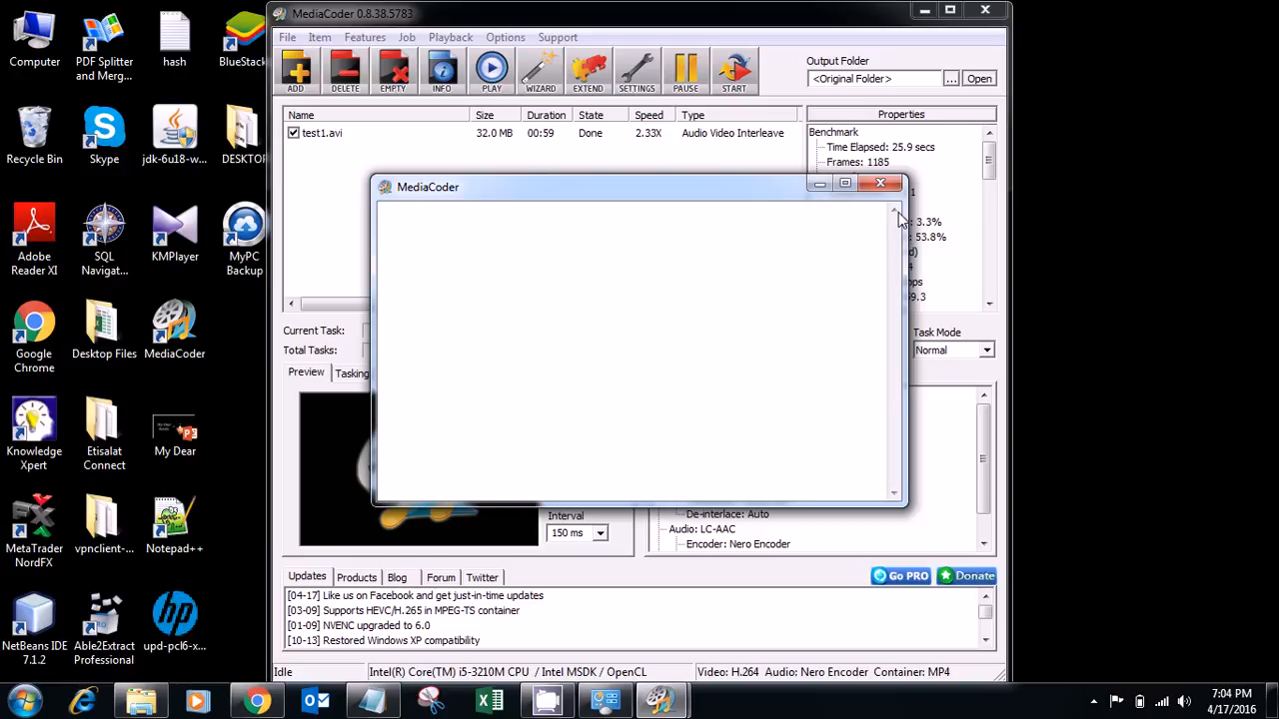
pyautogui.moveTo(662, 699)
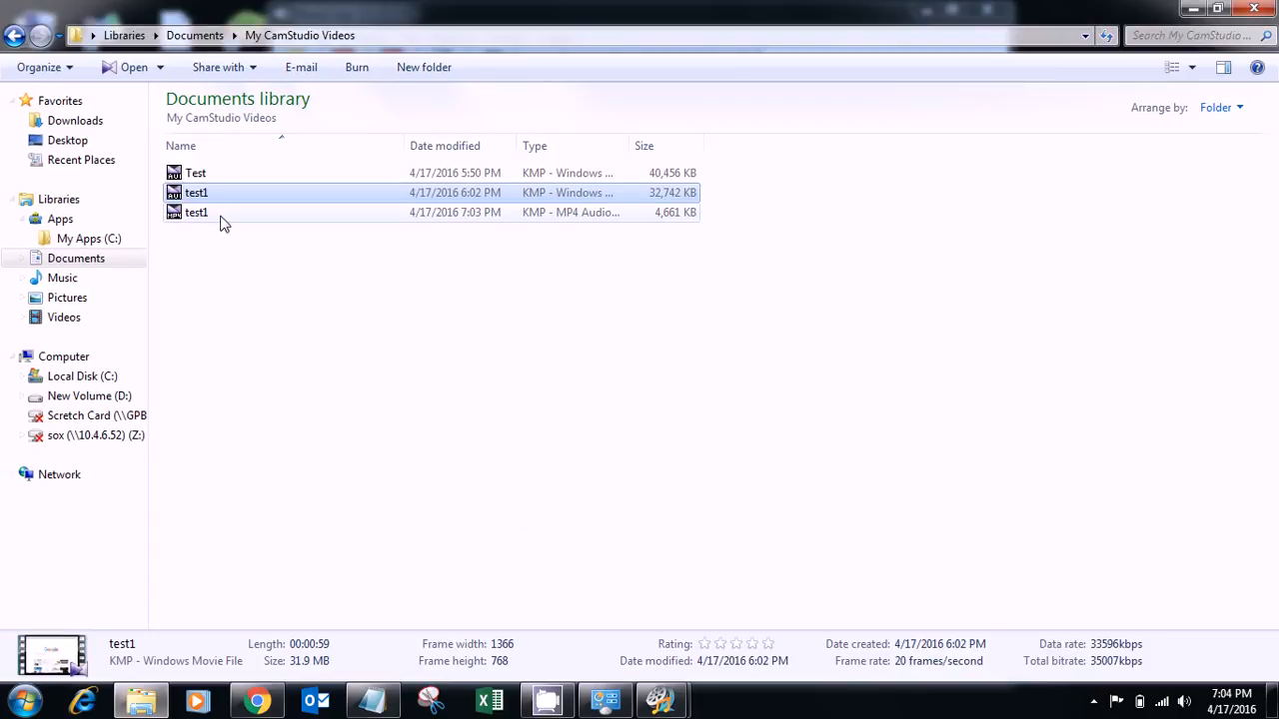
pyautogui.moveTo(196, 211)
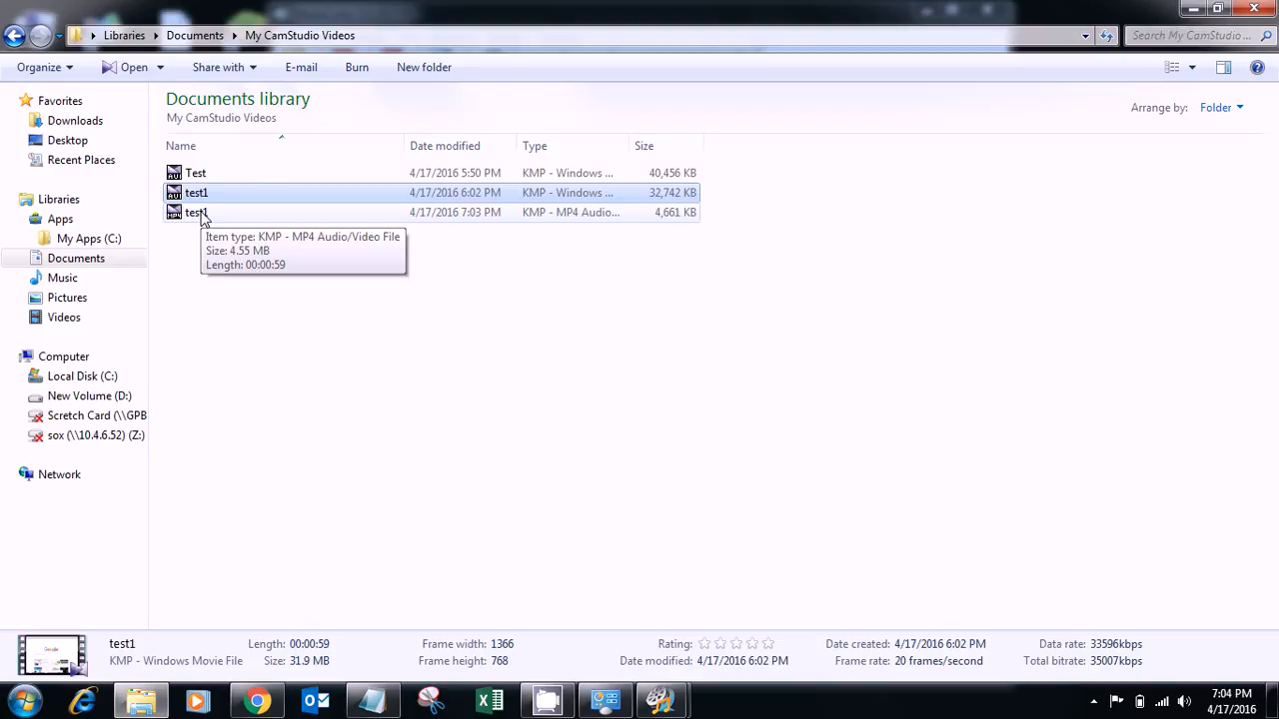
# Step: Select the new test1 MP4 to reveal its 4.55 MB size and 1366×768 details
pyautogui.click(196, 212)
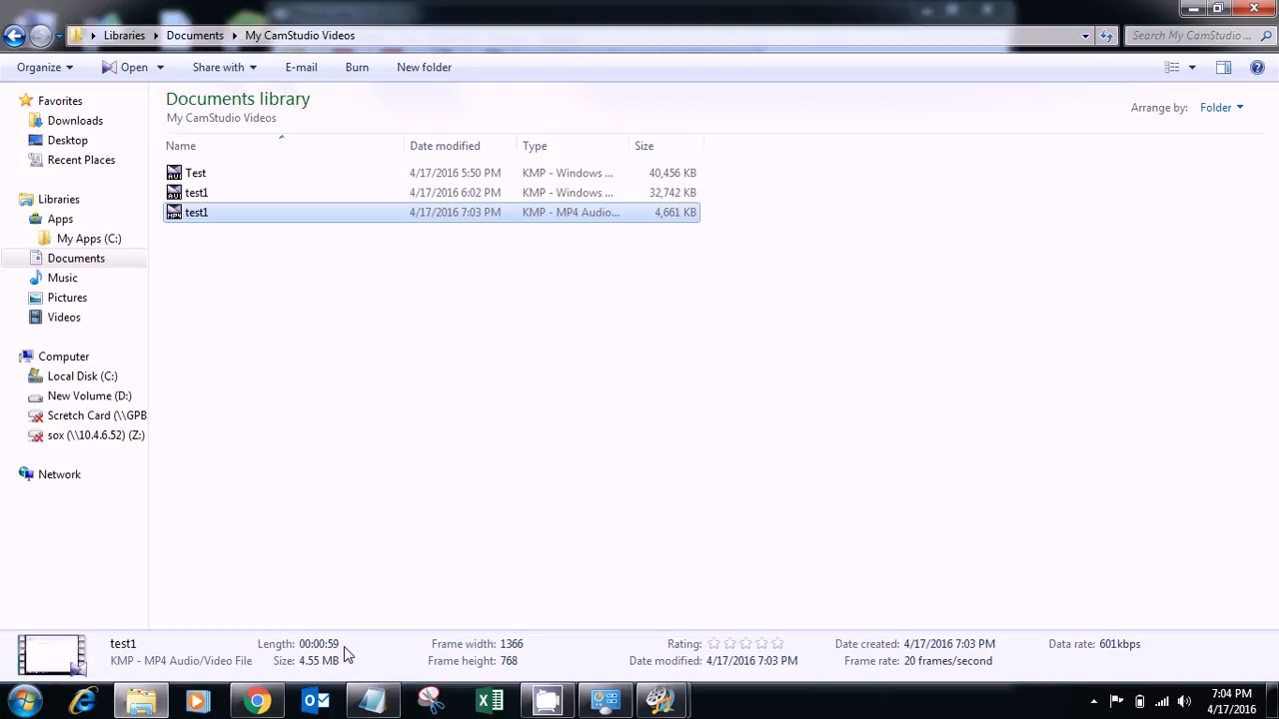
pyautogui.moveTo(308, 669)
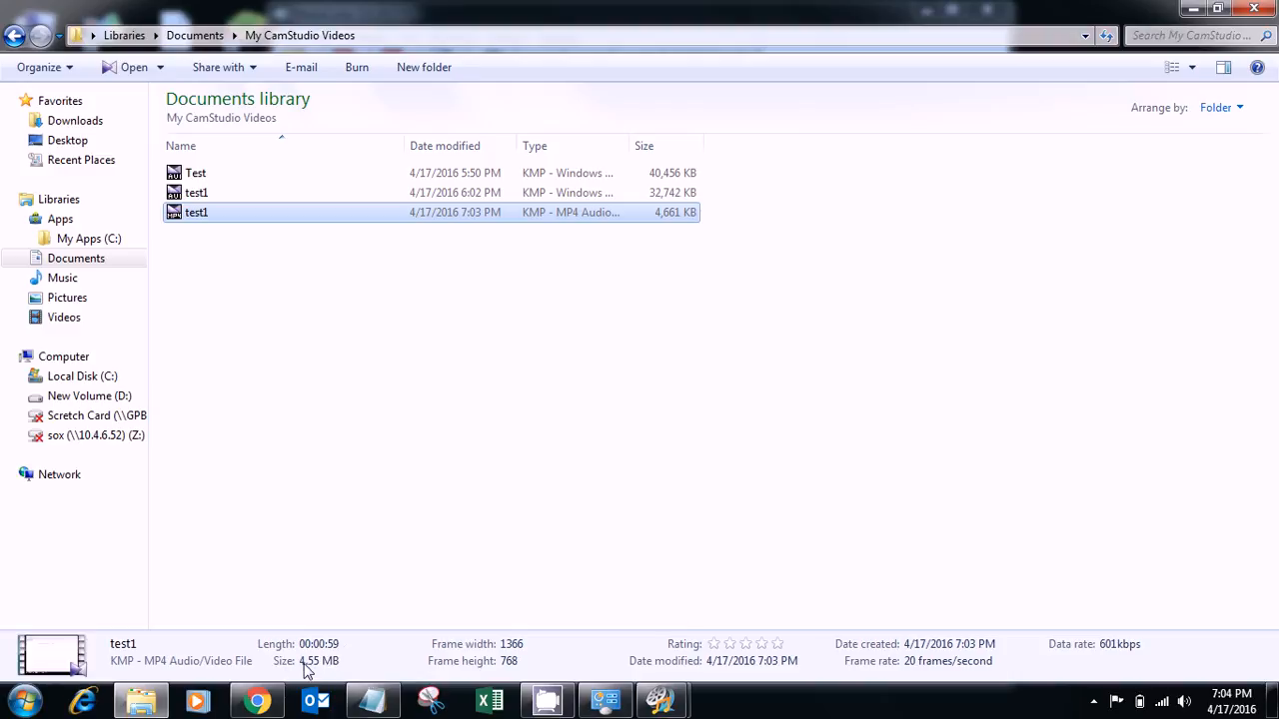
pyautogui.moveTo(333, 671)
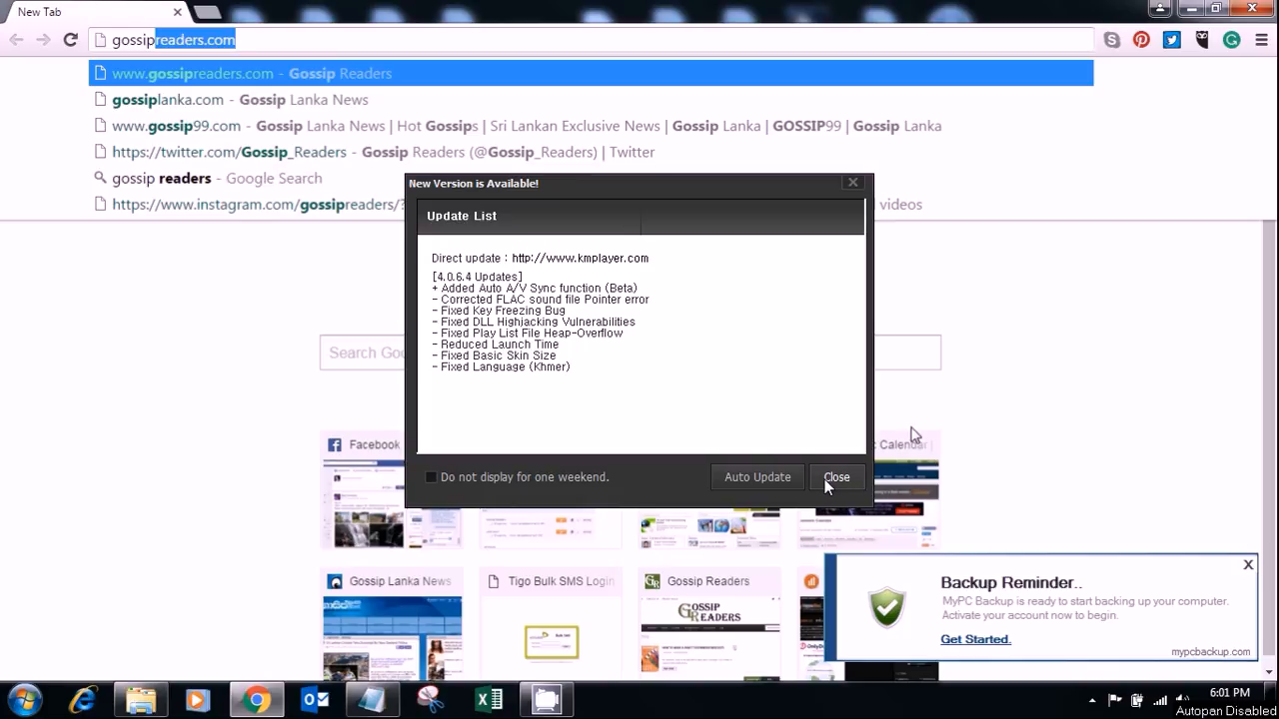
# Step: Close the KMPlayer update dialog, returning to MediaCoder's completion summary
pyautogui.click(836, 476)
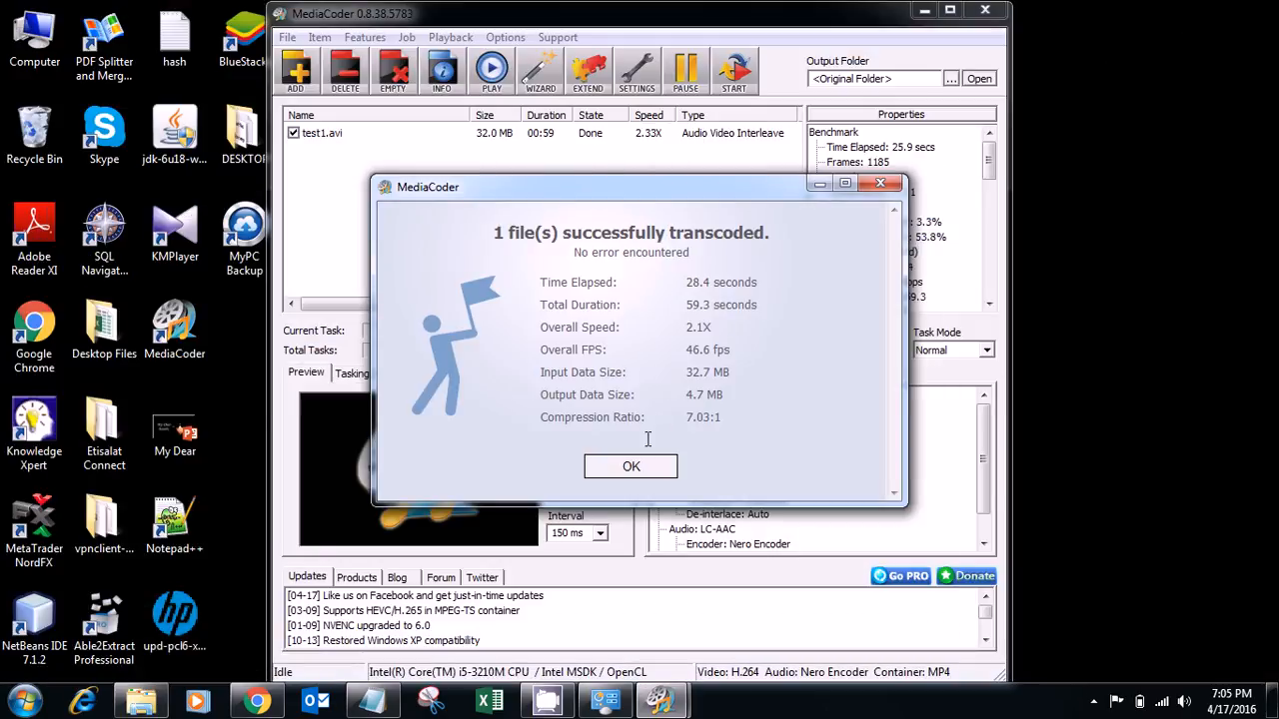
pyautogui.moveTo(569, 387)
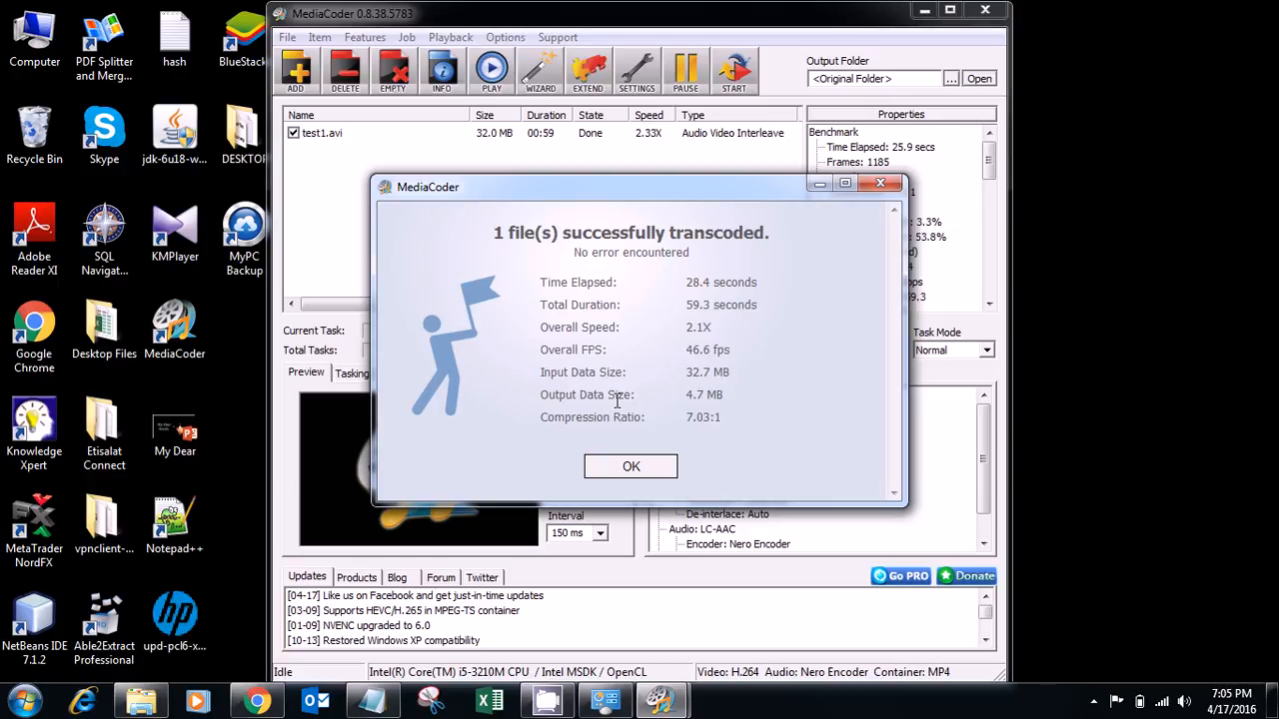
pyautogui.moveTo(730, 400)
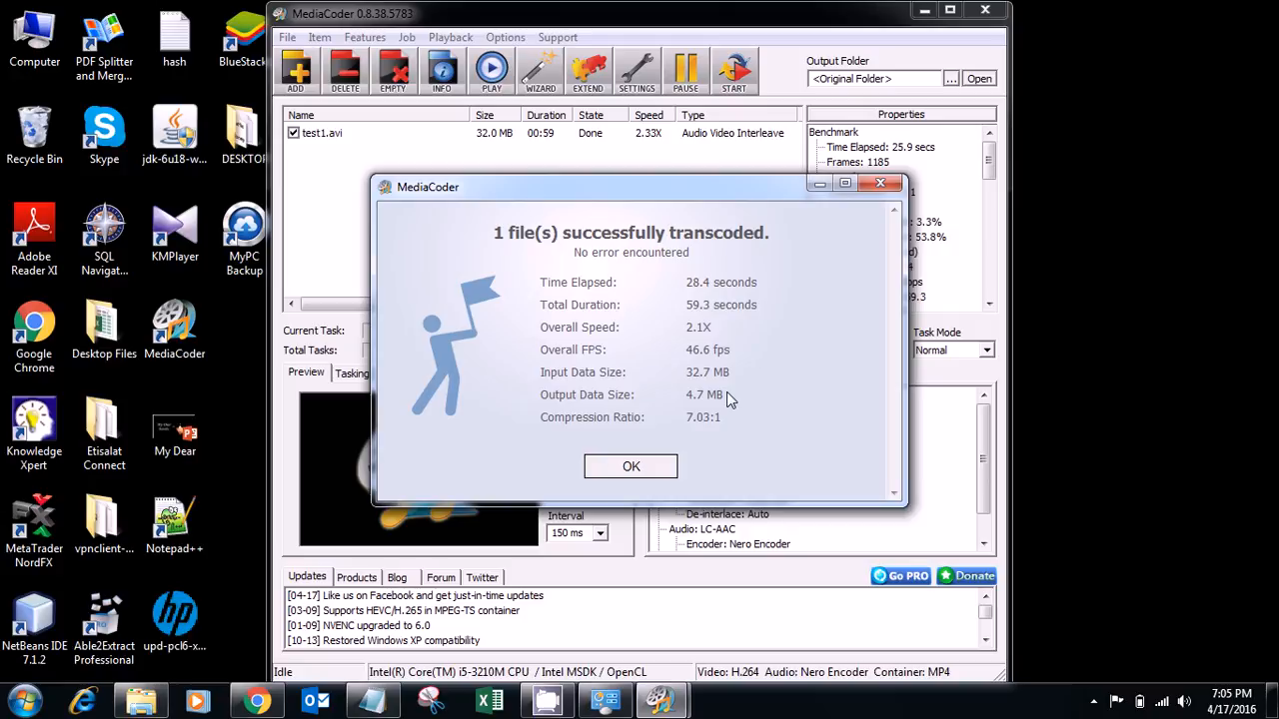
pyautogui.moveTo(692, 392)
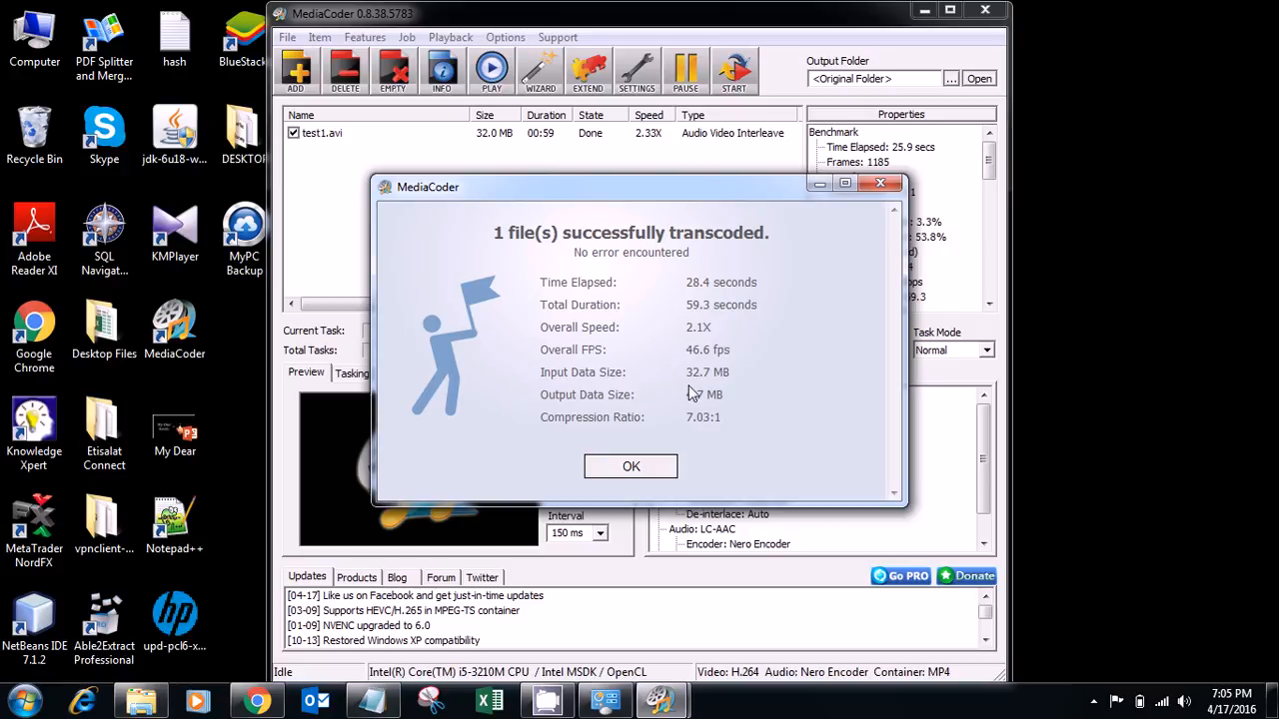
# Step: Acknowledge the 32.7 MB to 4.7 MB, 7.83:1 compression report with OK
pyautogui.click(631, 468)
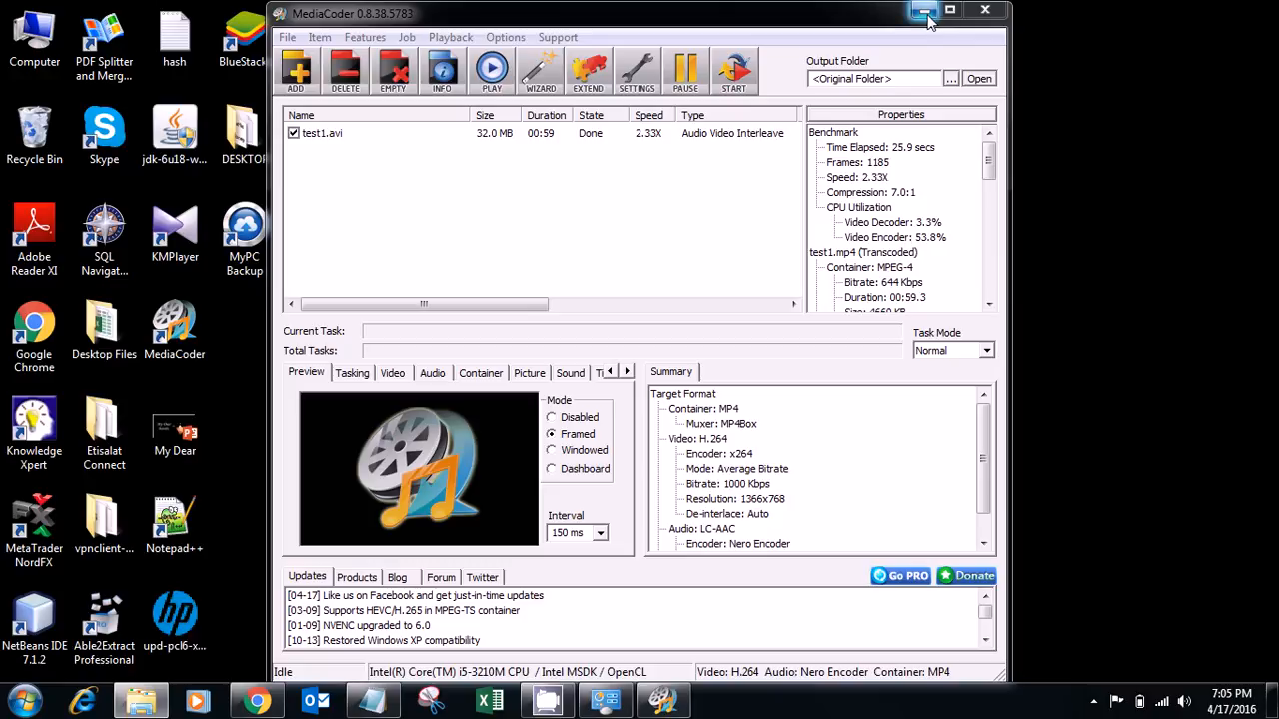